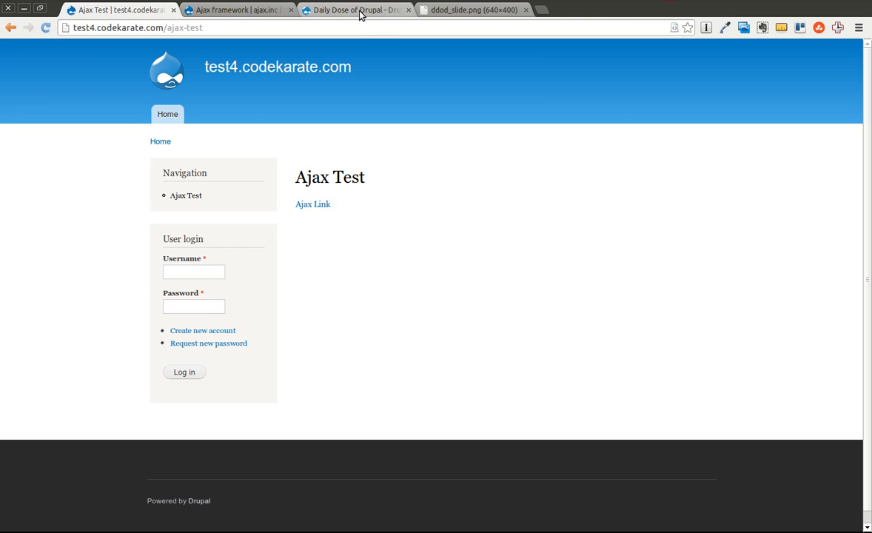
Bring up the Daily Dose of Drupal slide with Twitter, website and newsletter details
click(474, 8)
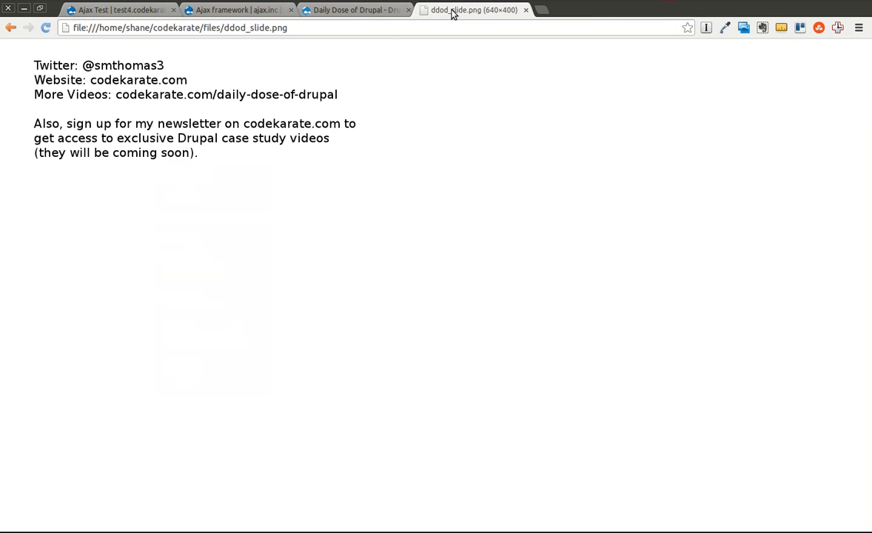
mouse_move(107, 71)
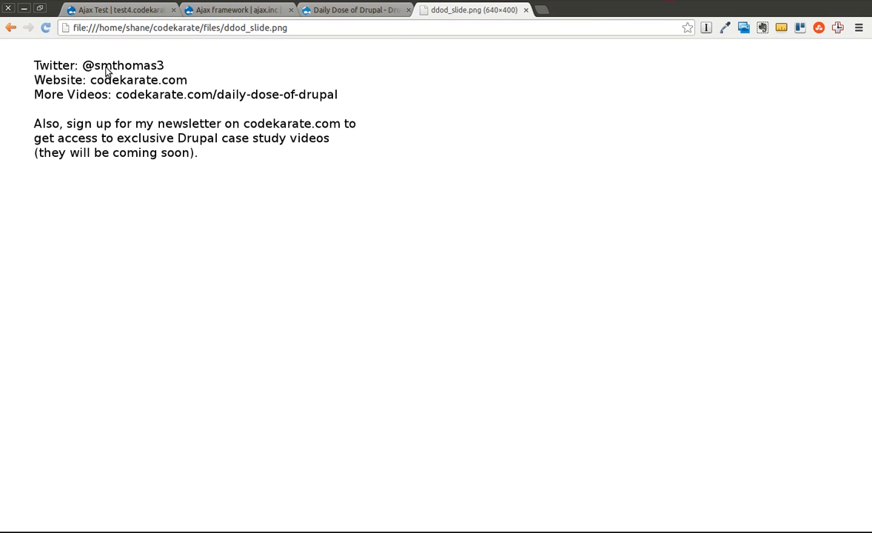
mouse_move(302, 33)
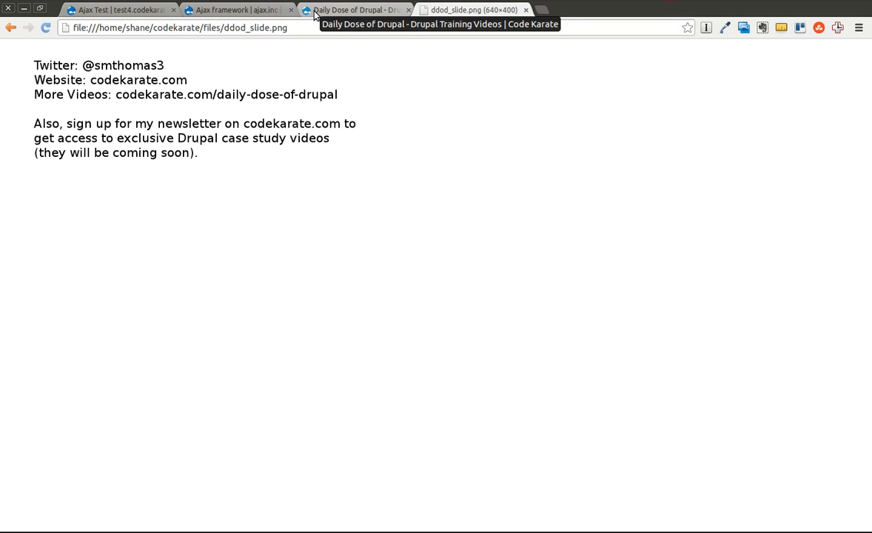
mouse_move(311, 12)
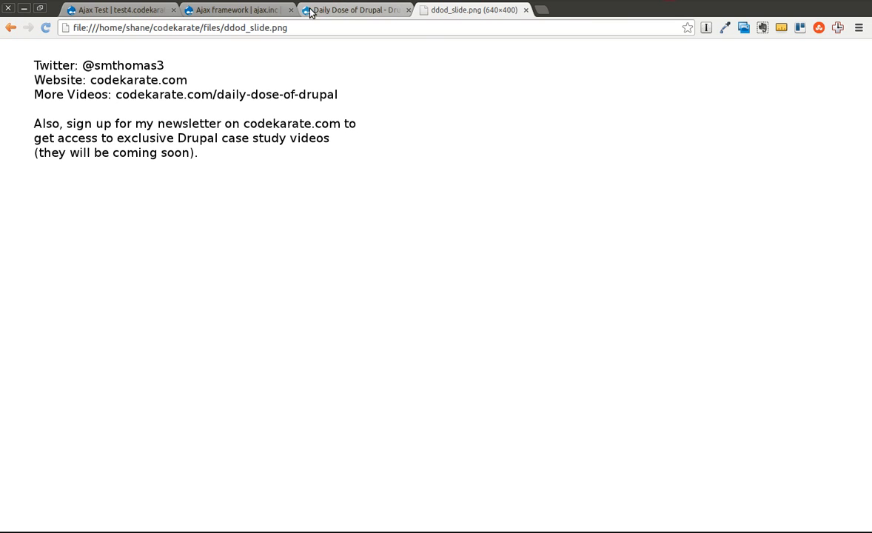
Show the api.drupal.org Ajax framework documentation and read through it down to the comments
click(234, 9)
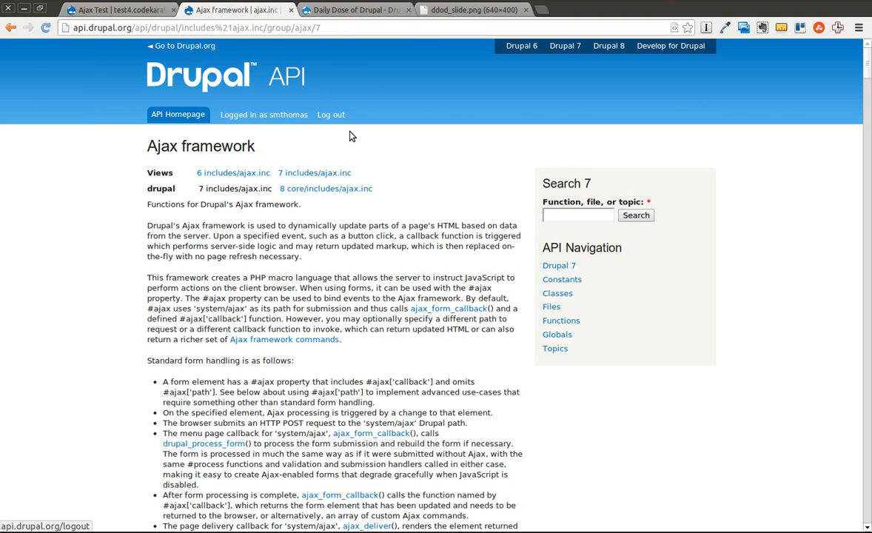
mouse_move(102, 197)
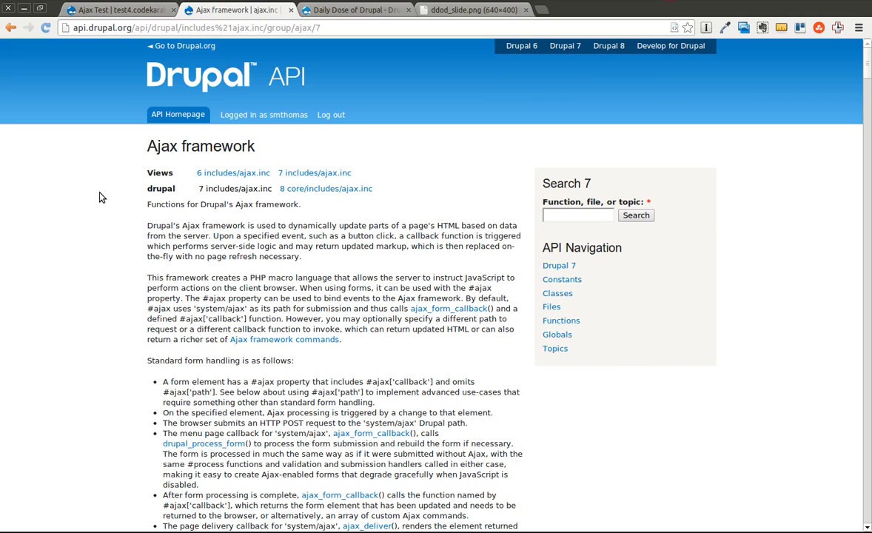
mouse_move(129, 236)
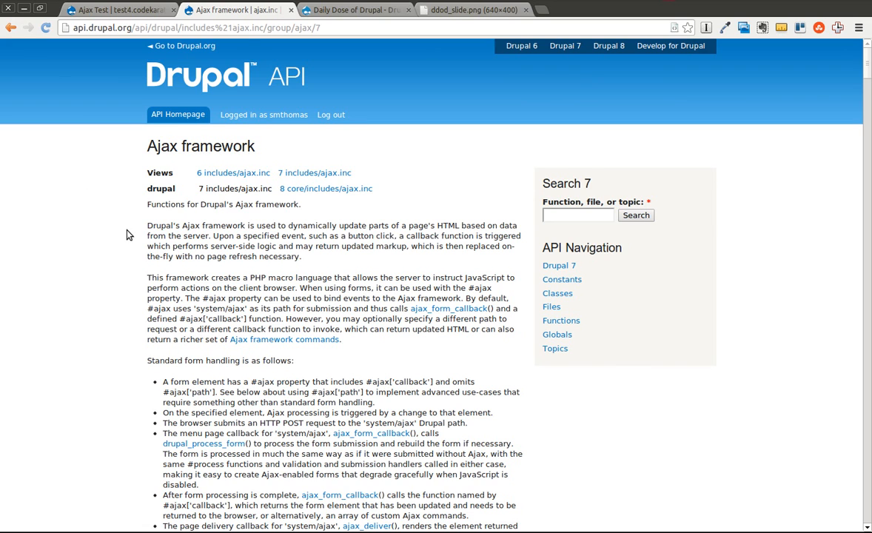
scroll(down, 3)
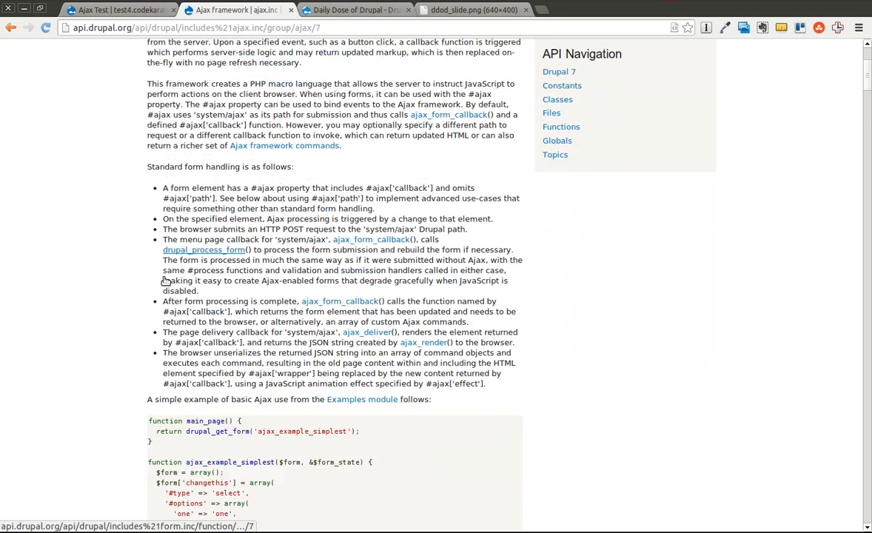
scroll(down, 3)
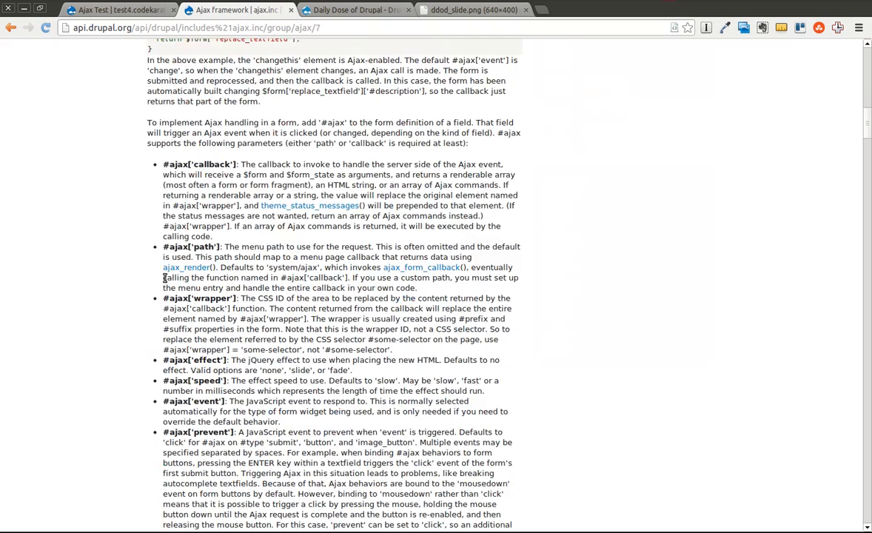
scroll(down, 3)
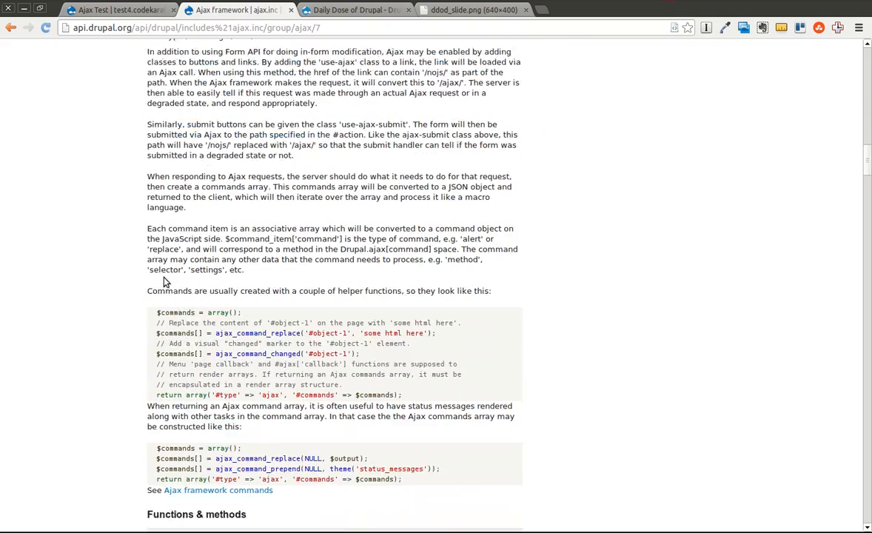
scroll(down, 3)
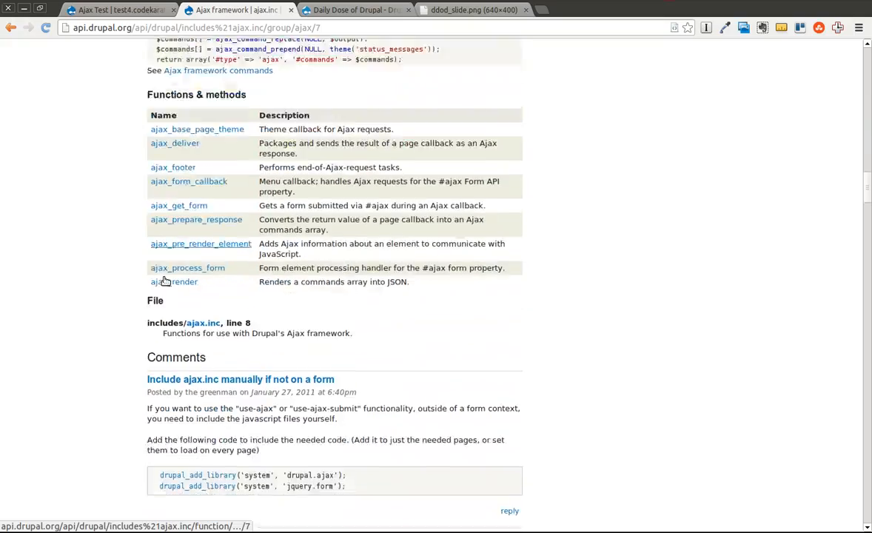
scroll(down, 3)
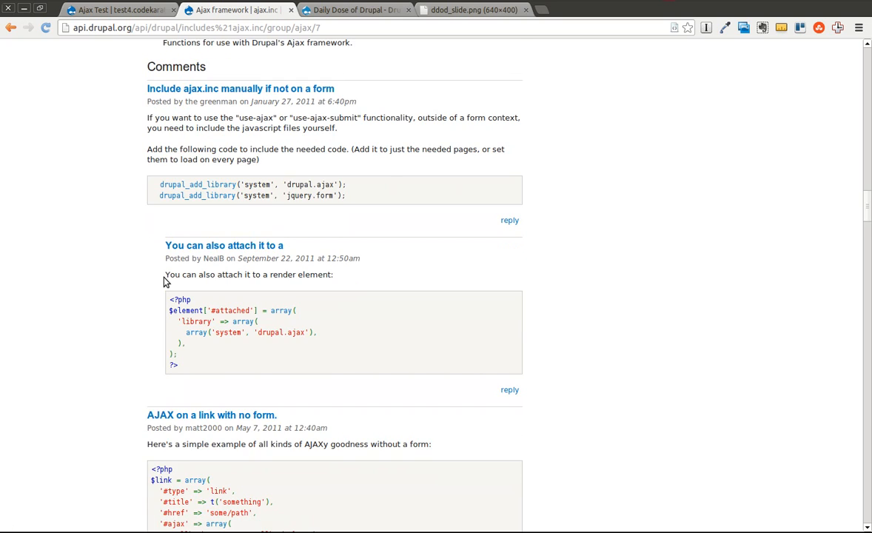
scroll(up, 3)
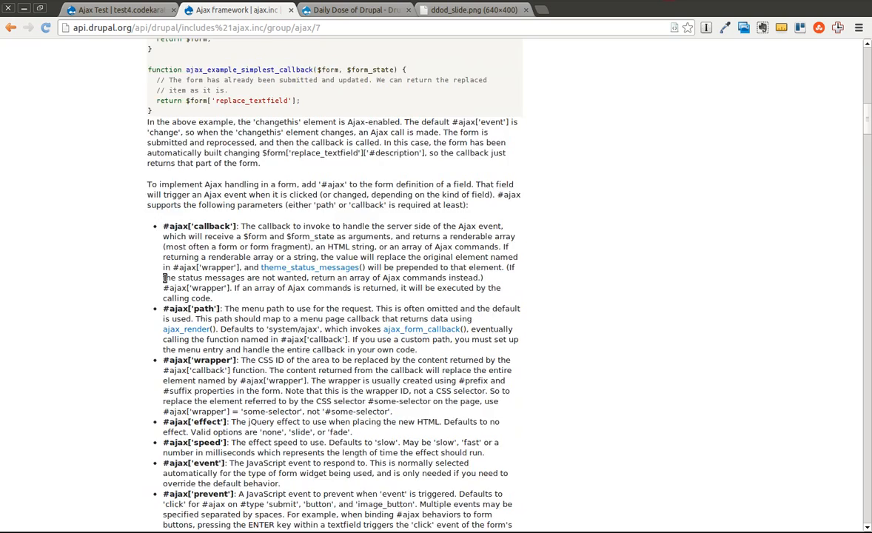
scroll(up, 3)
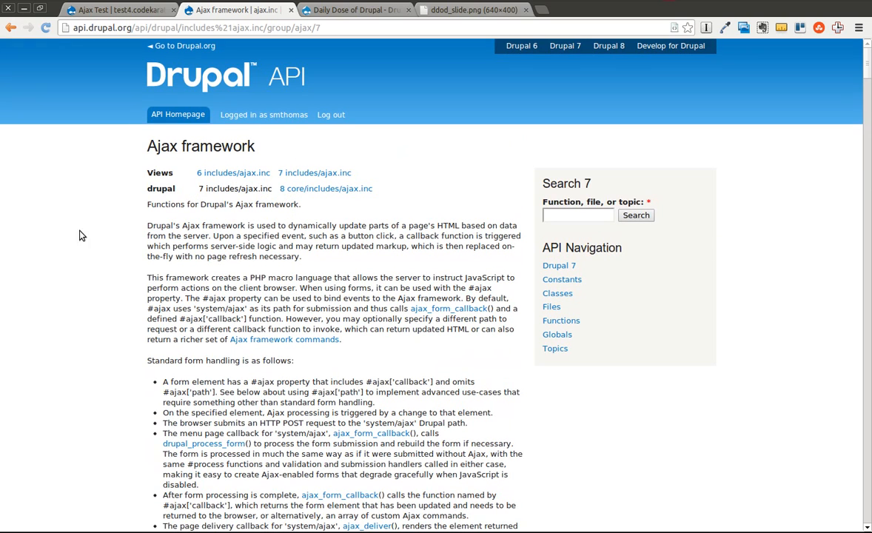
mouse_move(86, 237)
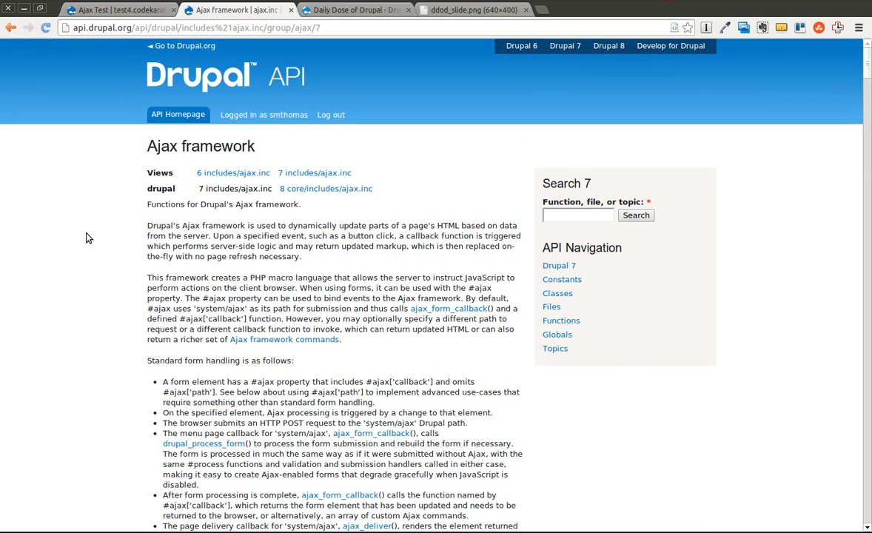
mouse_move(125, 272)
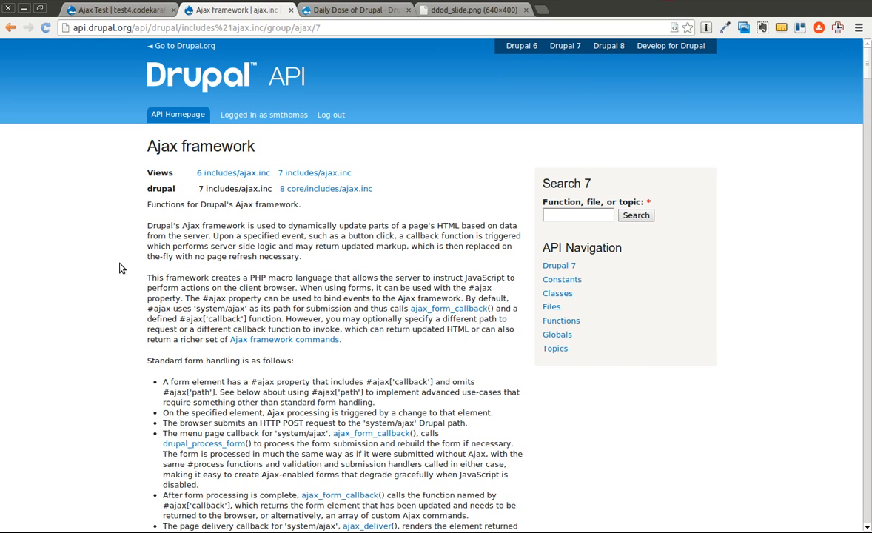
mouse_move(379, 59)
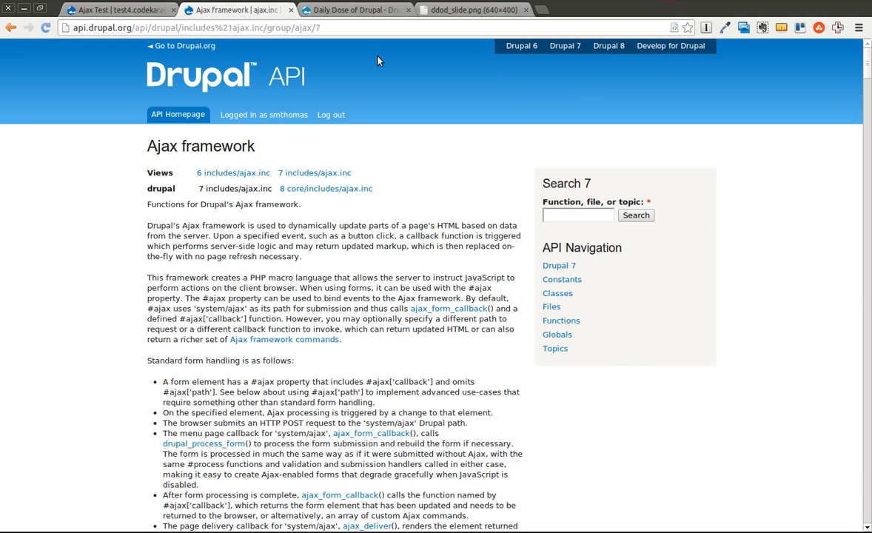
mouse_move(433, 175)
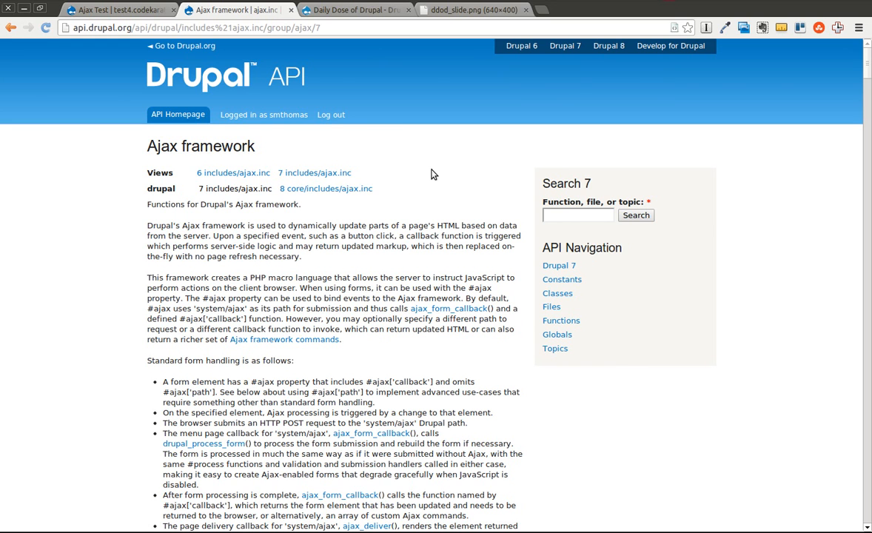
mouse_move(274, 146)
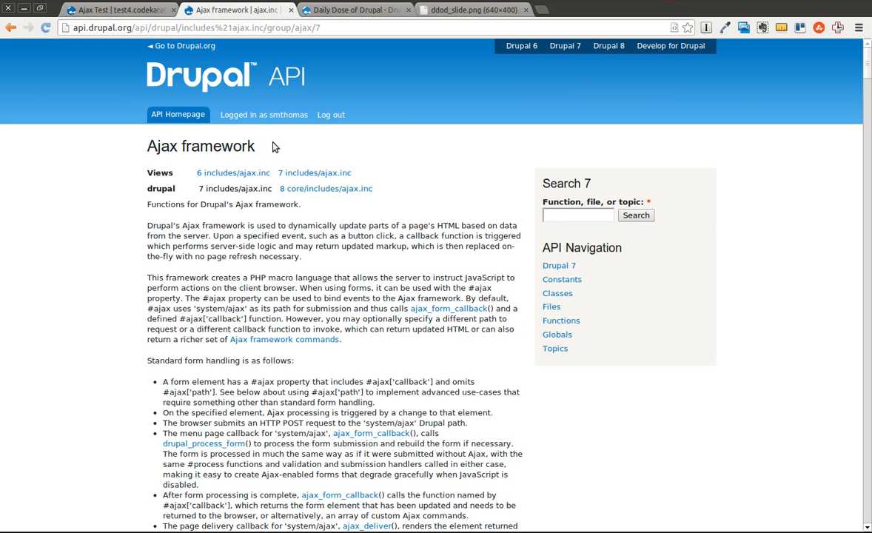
mouse_move(323, 154)
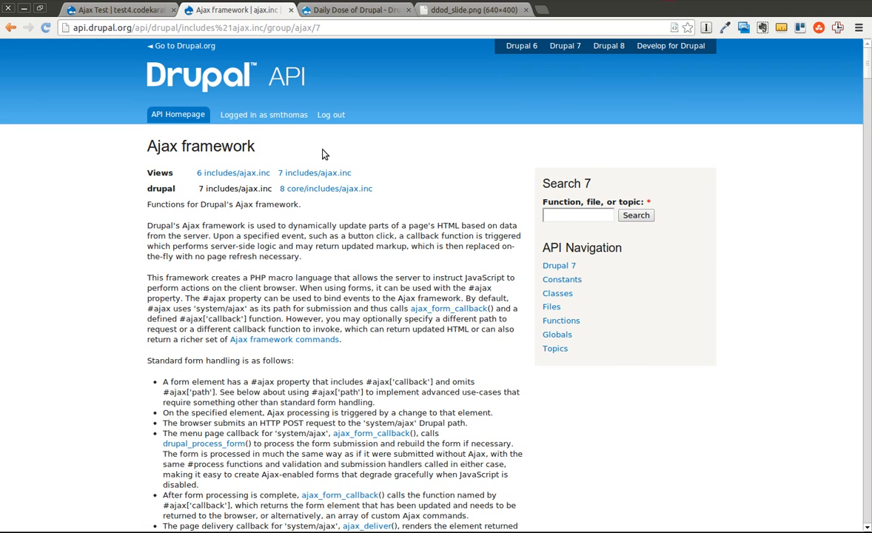
mouse_move(332, 44)
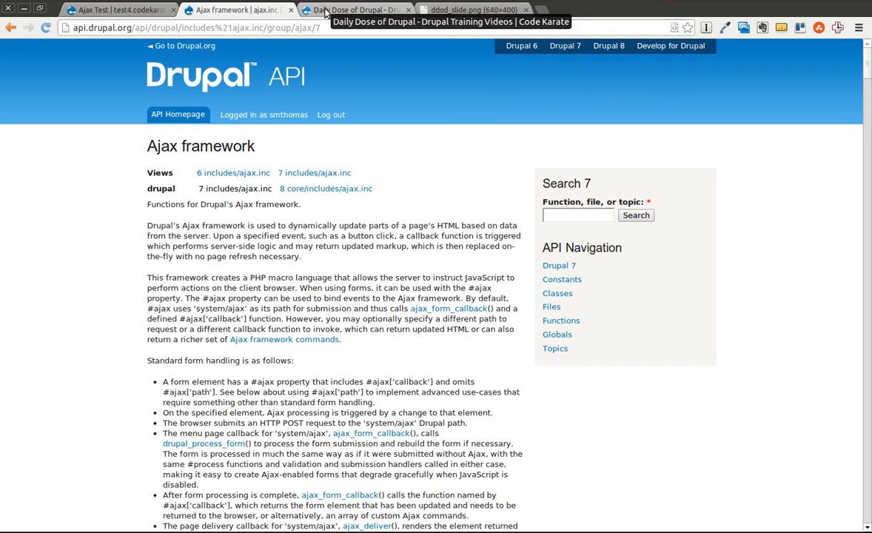
From codekarate.com, read the Drupal 7 Javascript Ajax Framework example post to its closing code
click(355, 9)
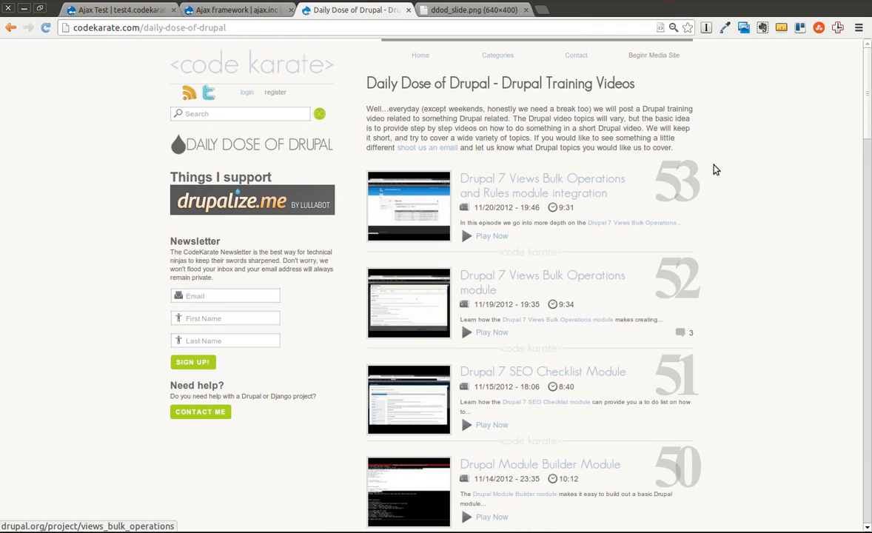
mouse_move(301, 157)
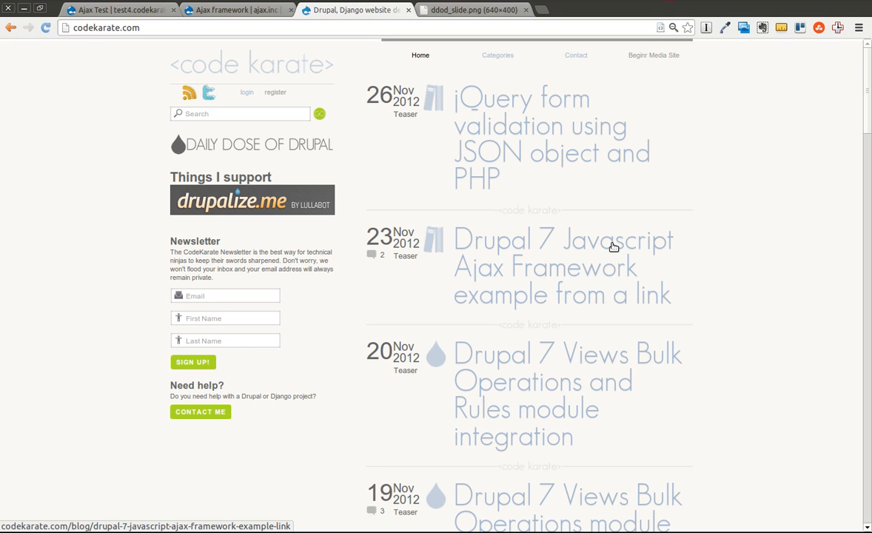
mouse_move(693, 191)
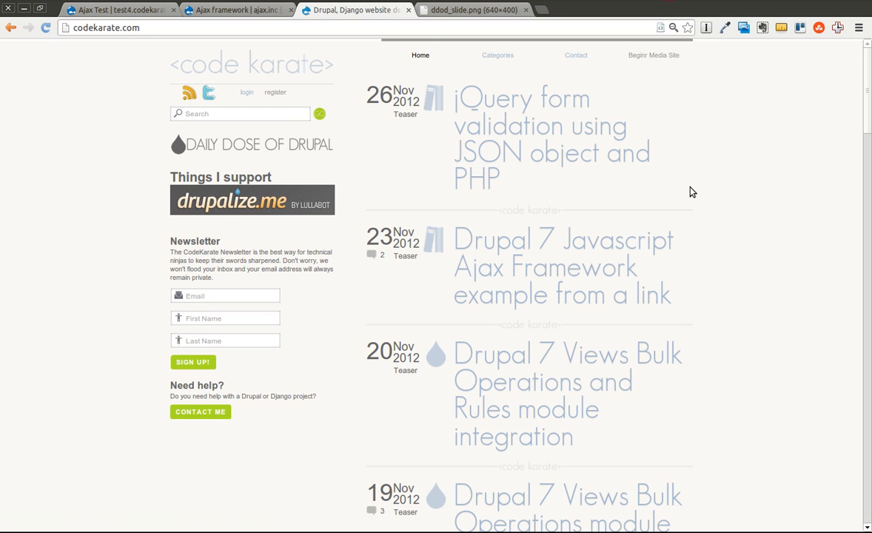
click(563, 266)
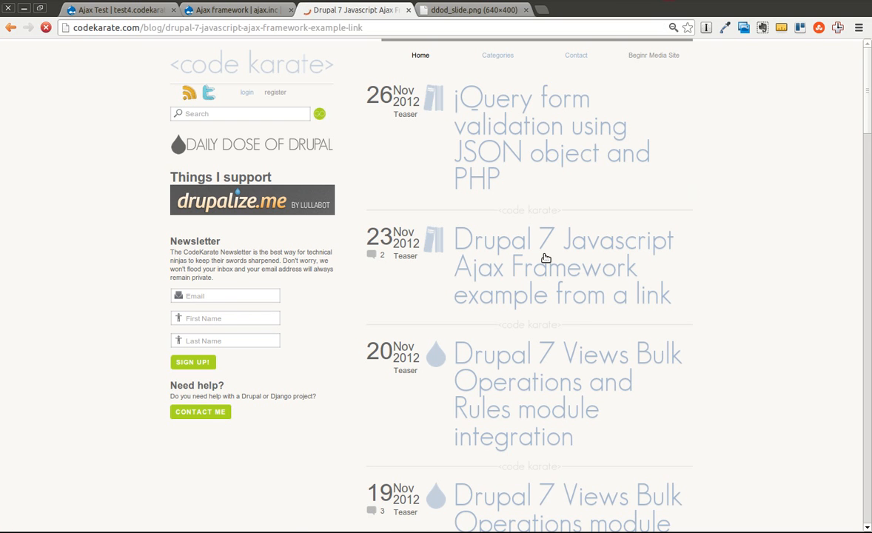
click(563, 266)
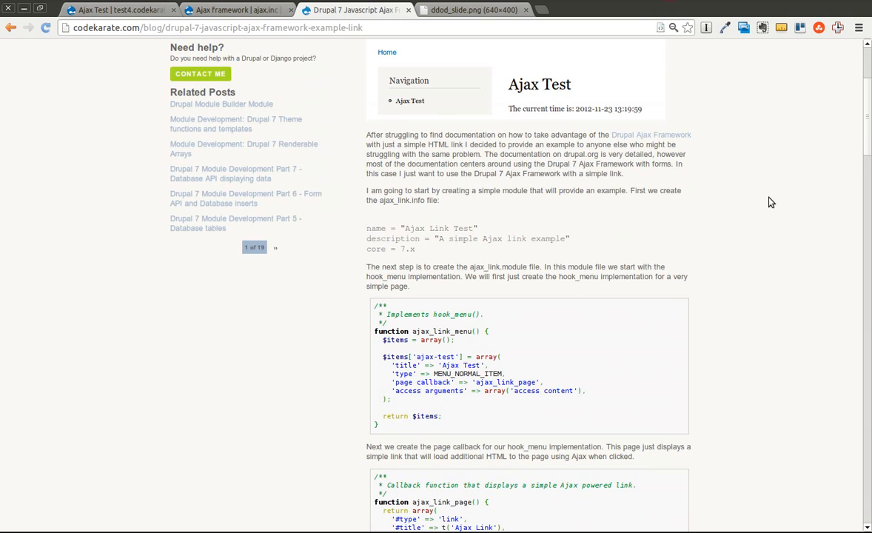
scroll(down, 3)
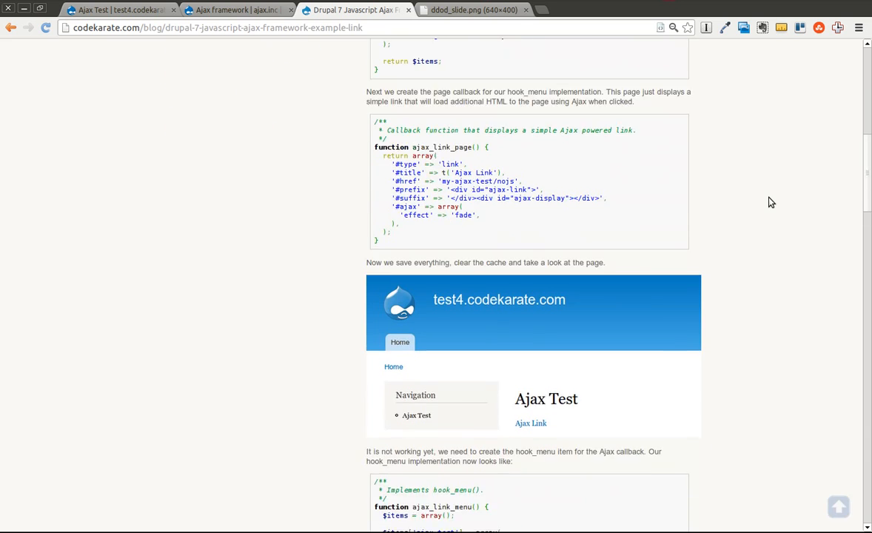
scroll(down, 3)
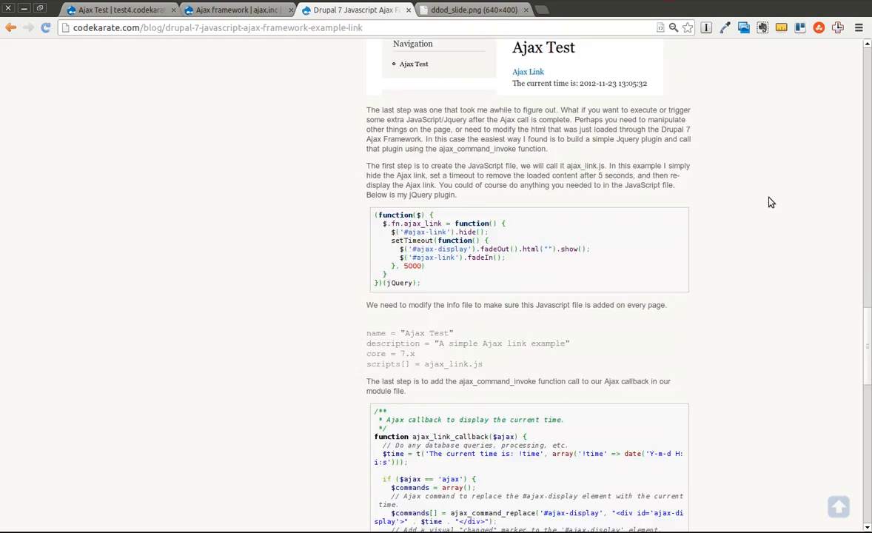
scroll(down, 3)
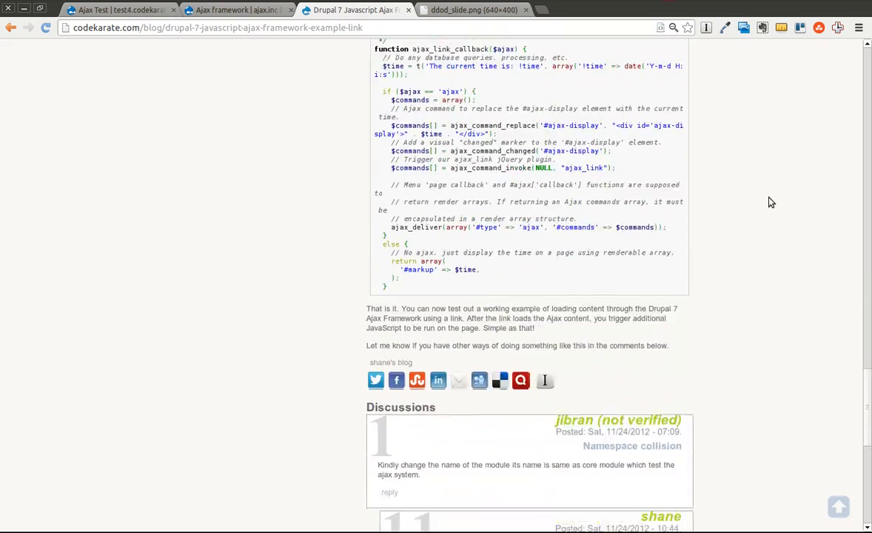
scroll(up, 3)
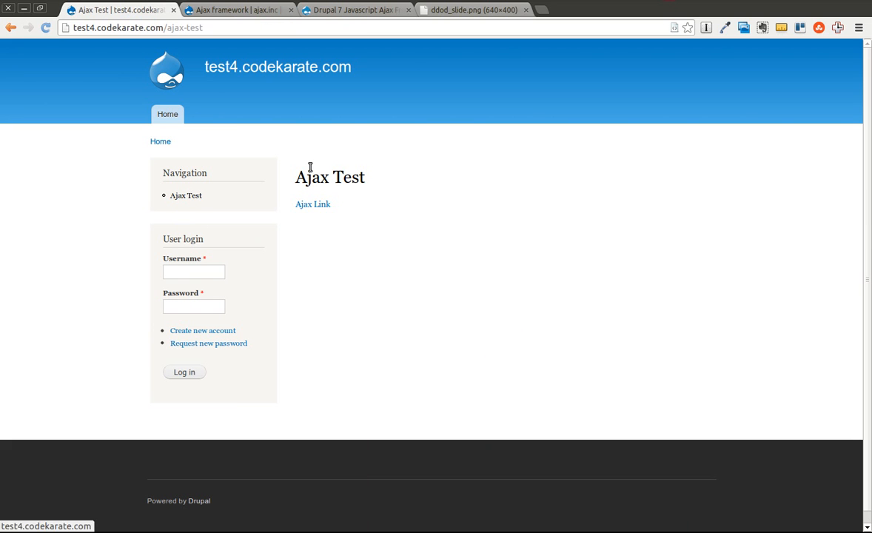
mouse_move(370, 187)
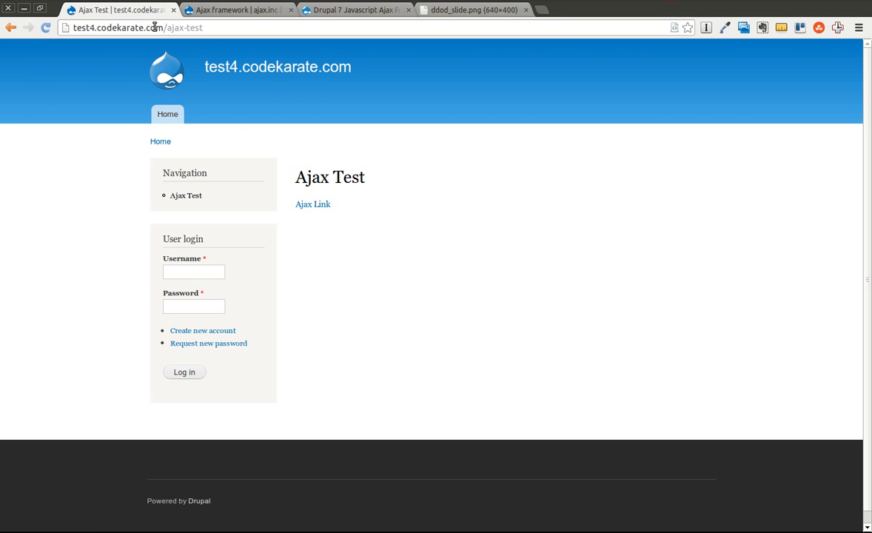
mouse_move(312, 205)
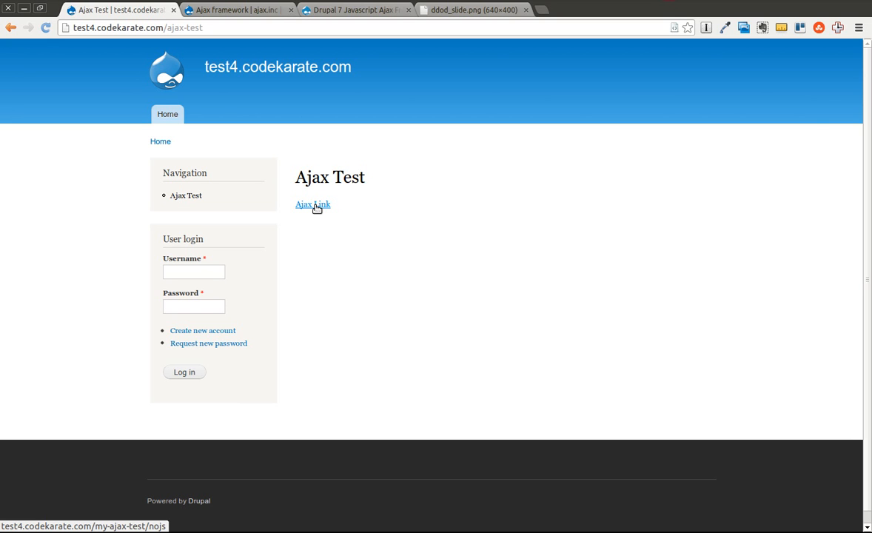
Use the Ajax Link twice to load the current time in place without a page reload
click(313, 204)
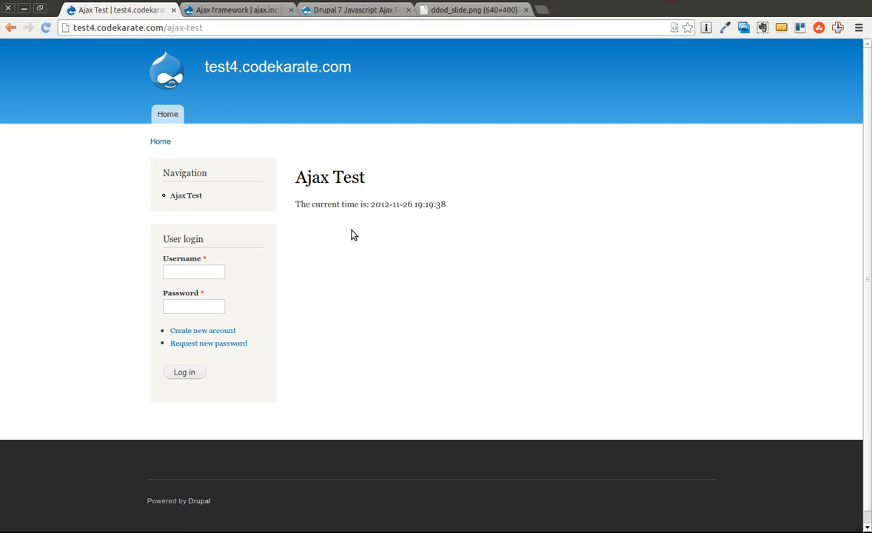
mouse_move(432, 205)
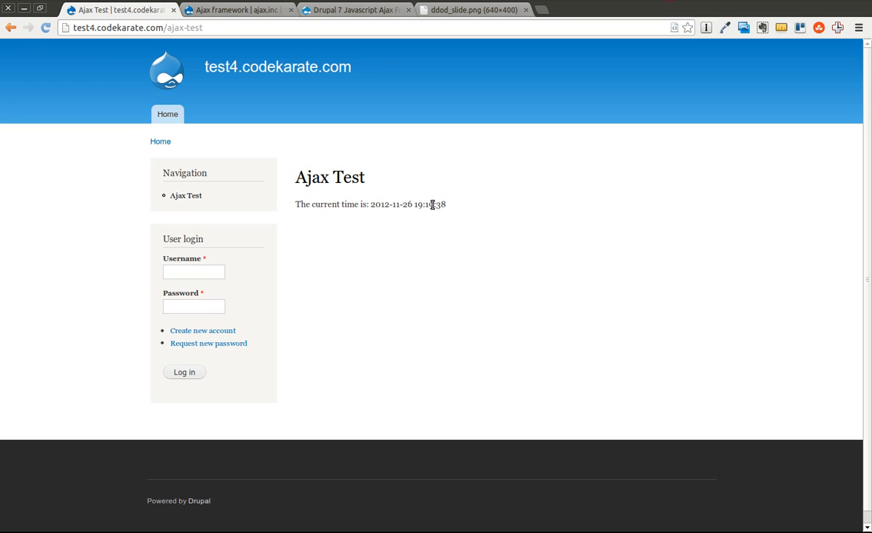
mouse_move(530, 212)
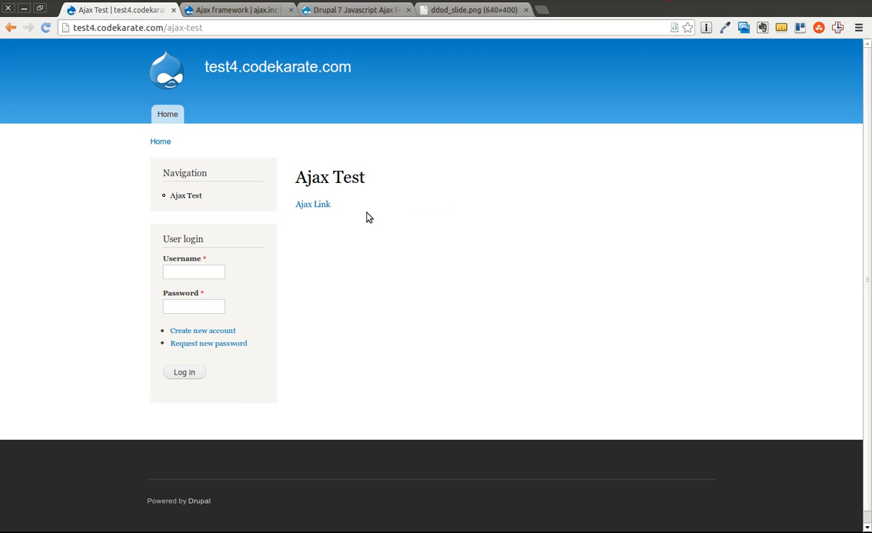
mouse_move(313, 204)
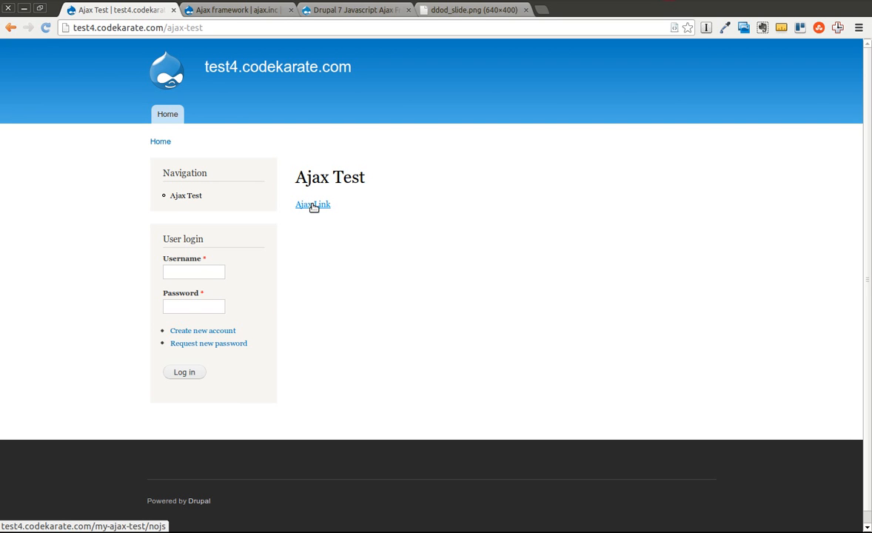
click(312, 205)
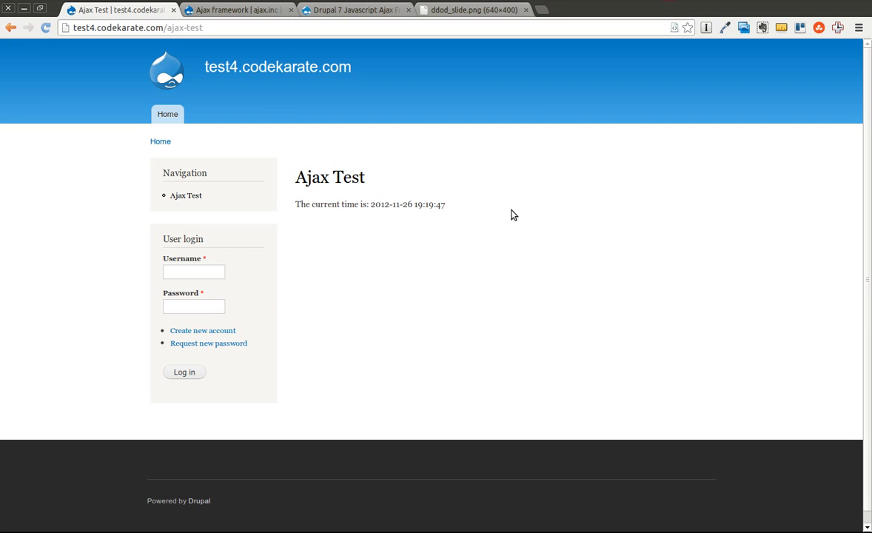
mouse_move(350, 269)
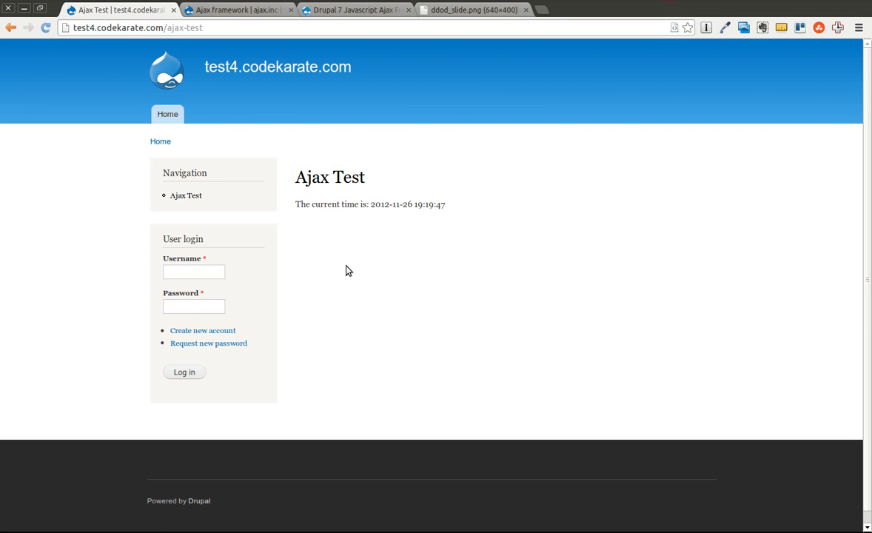
mouse_move(497, 377)
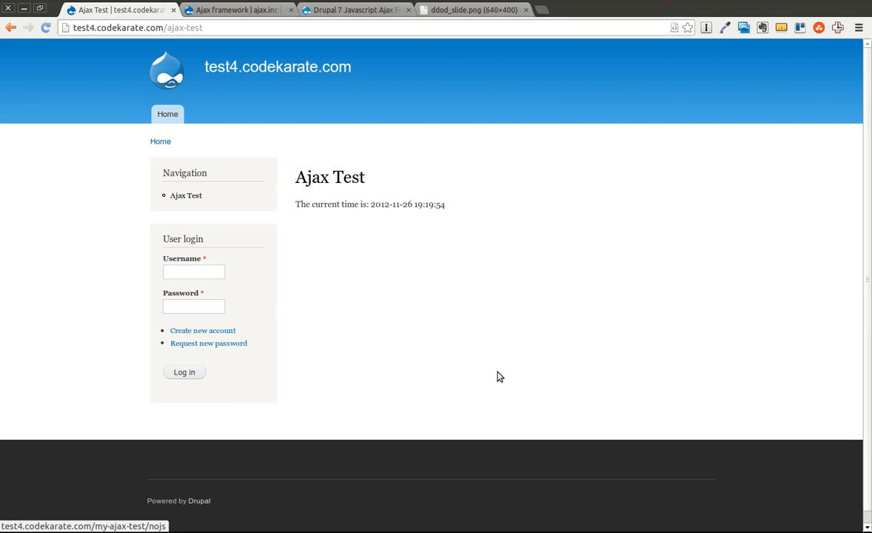
mouse_move(465, 370)
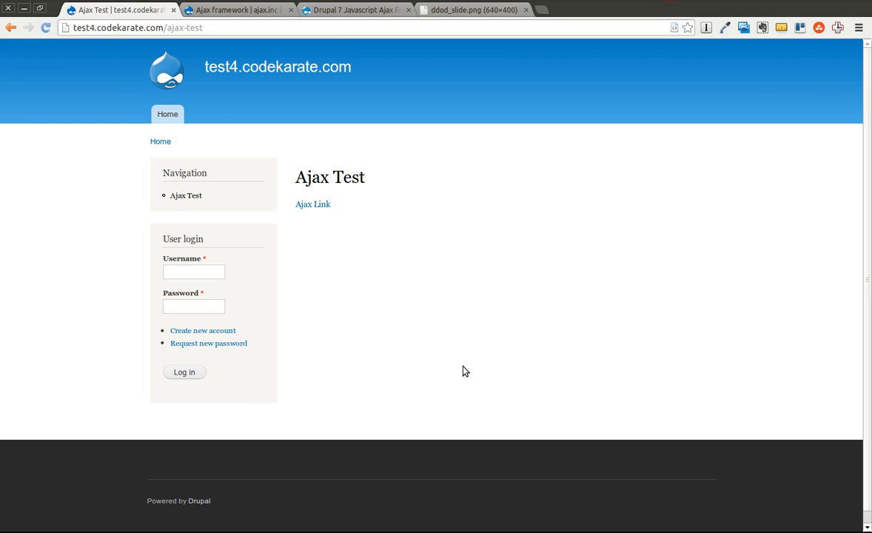
mouse_move(370, 351)
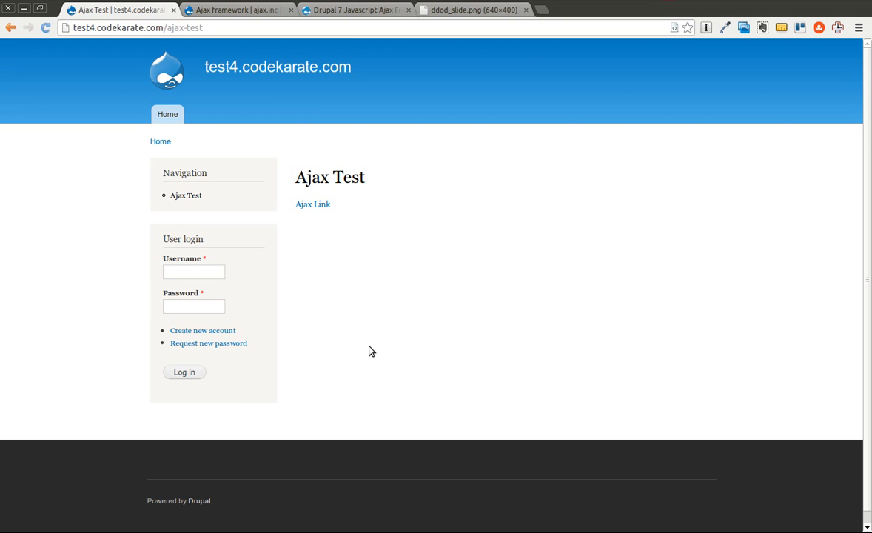
Capture the Ajax Link's POST request to my-ajax-test/ajax in the DevTools Network log
key(F12)
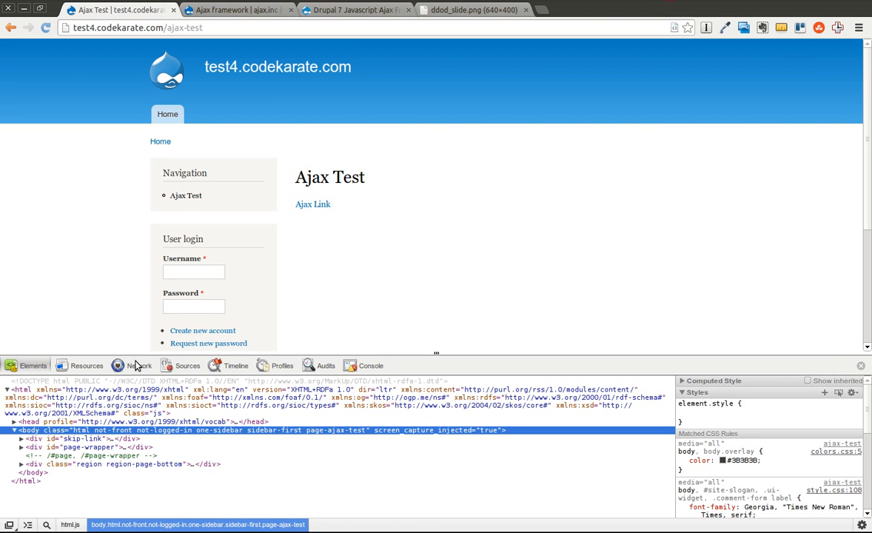
click(139, 364)
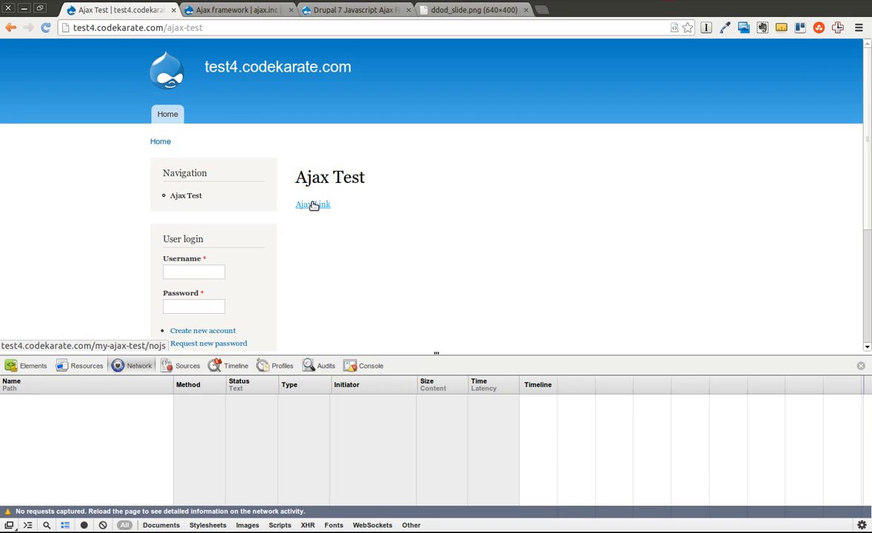
click(311, 204)
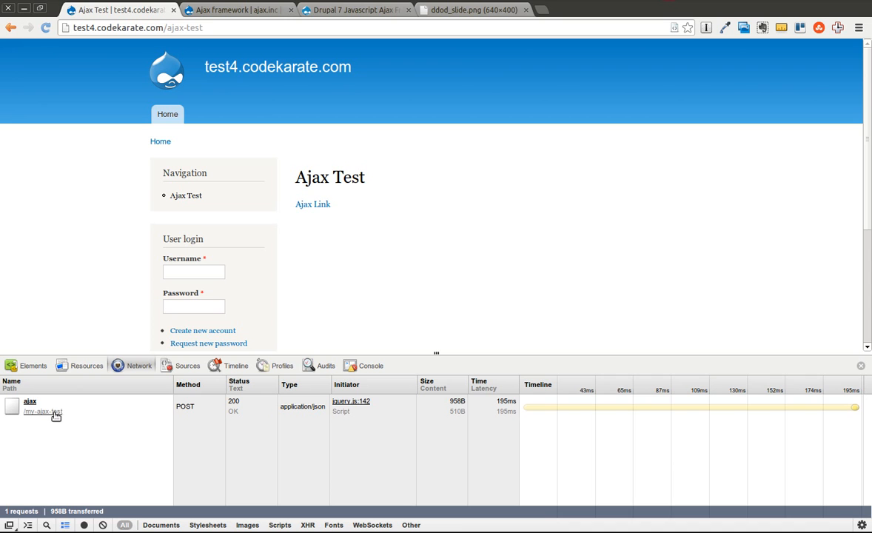
mouse_move(31, 413)
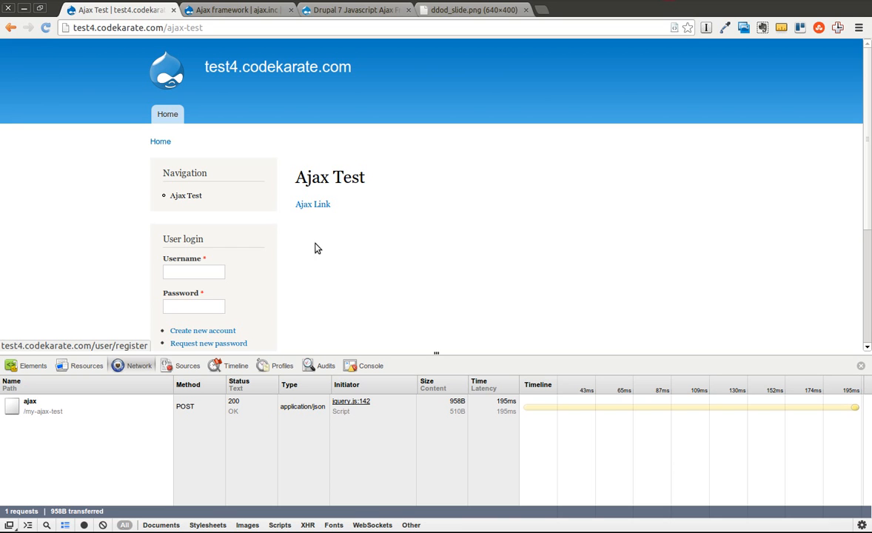
mouse_move(313, 205)
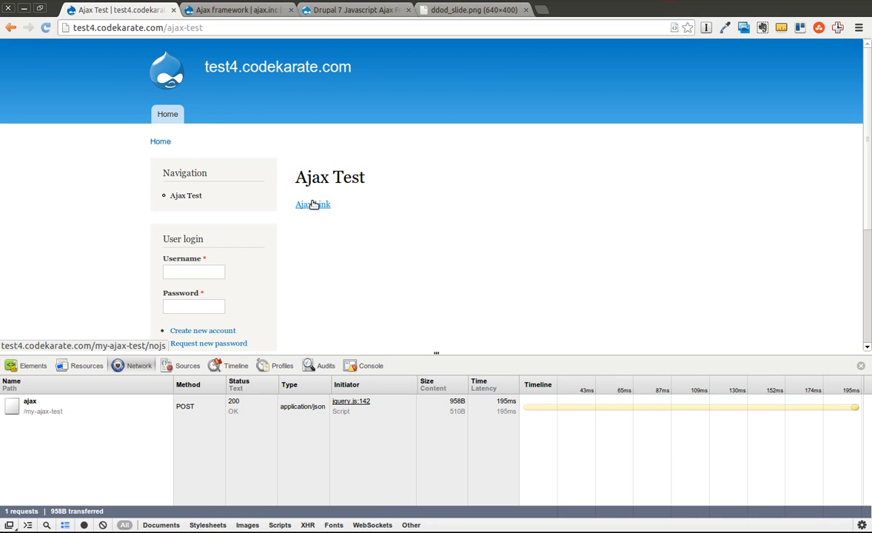
mouse_move(317, 206)
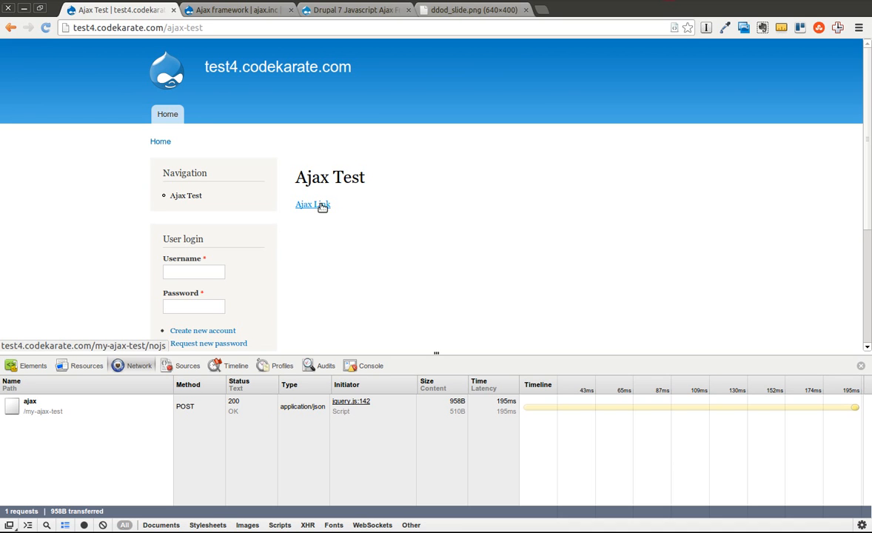
View the my-ajax-test/nojs fallback page in a new tab and select nojs in its address
click(312, 204)
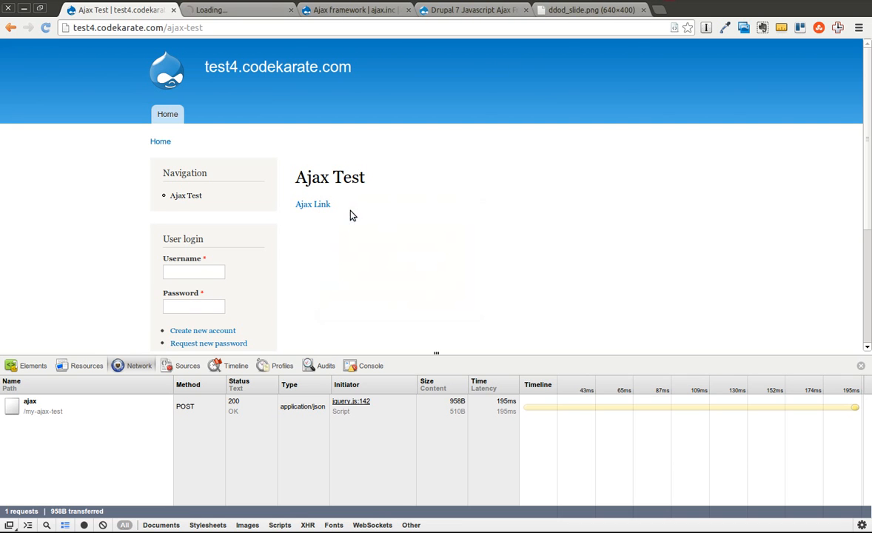
click(313, 205)
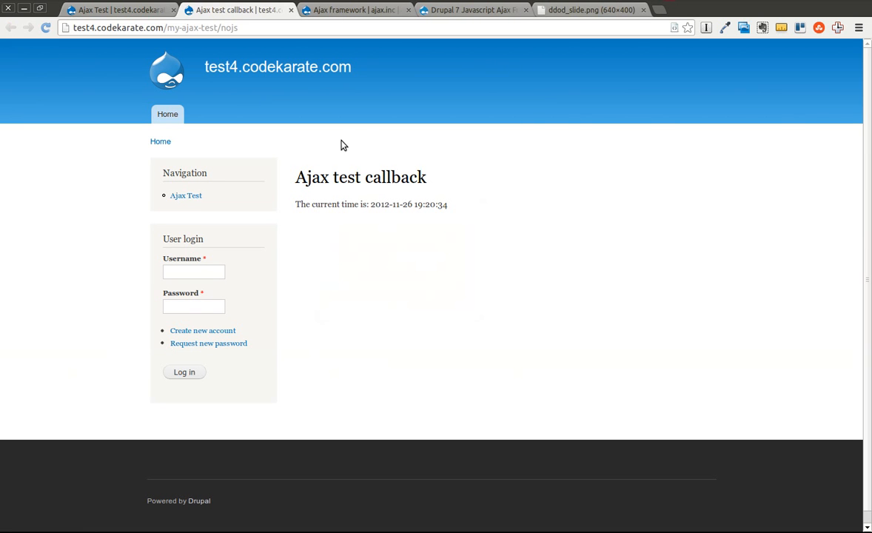
mouse_move(305, 180)
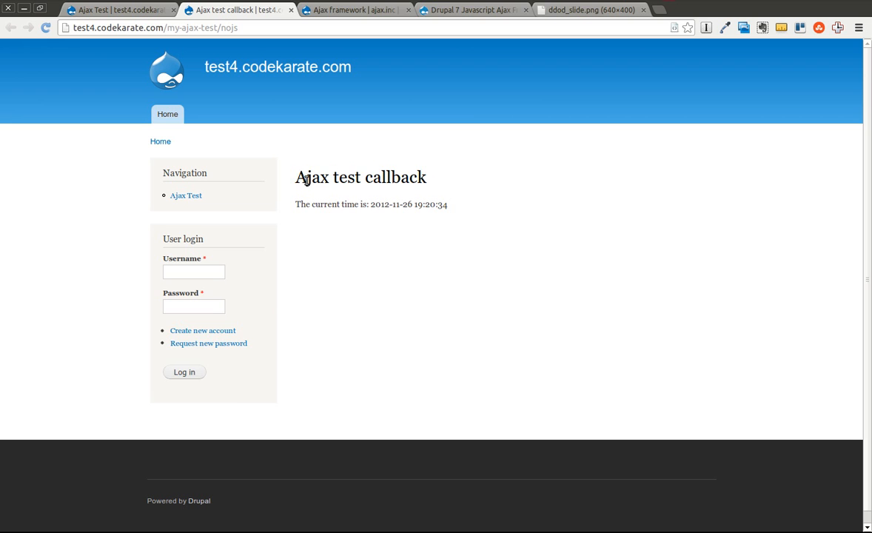
mouse_move(196, 40)
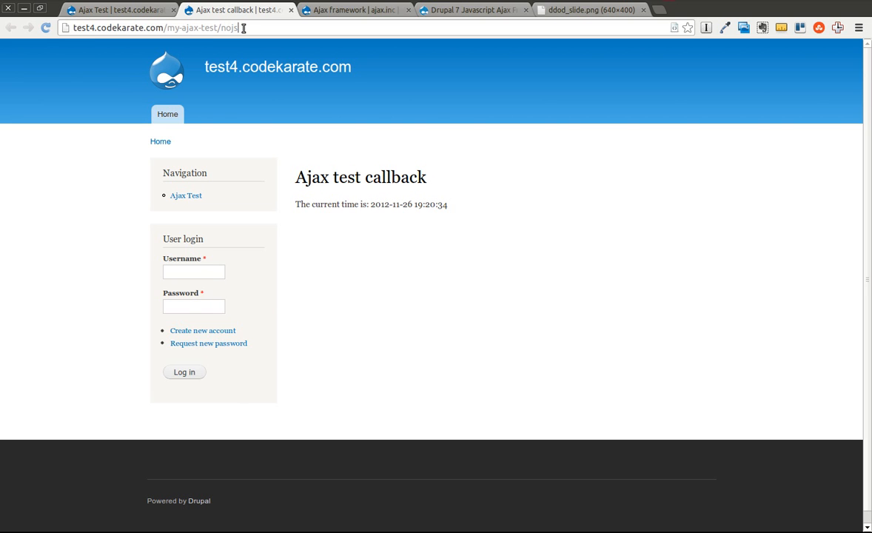
double_click(229, 27)
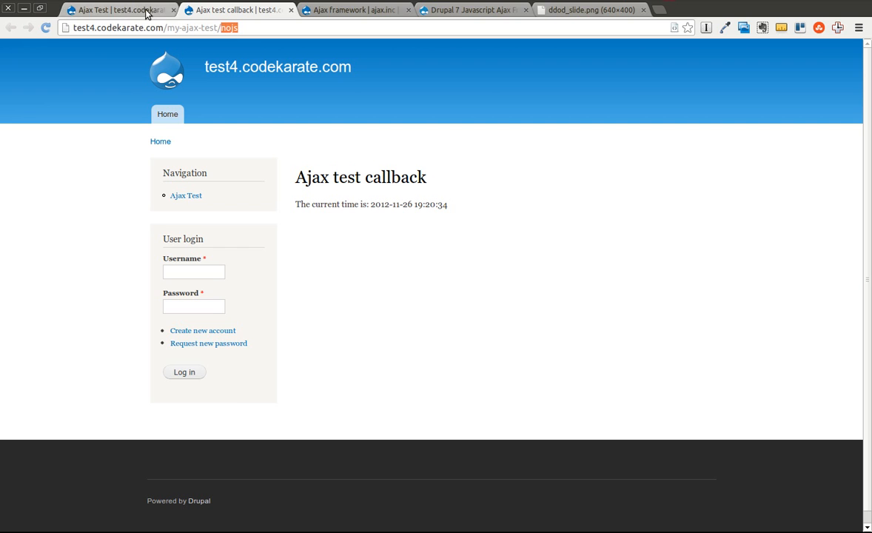
mouse_move(260, 50)
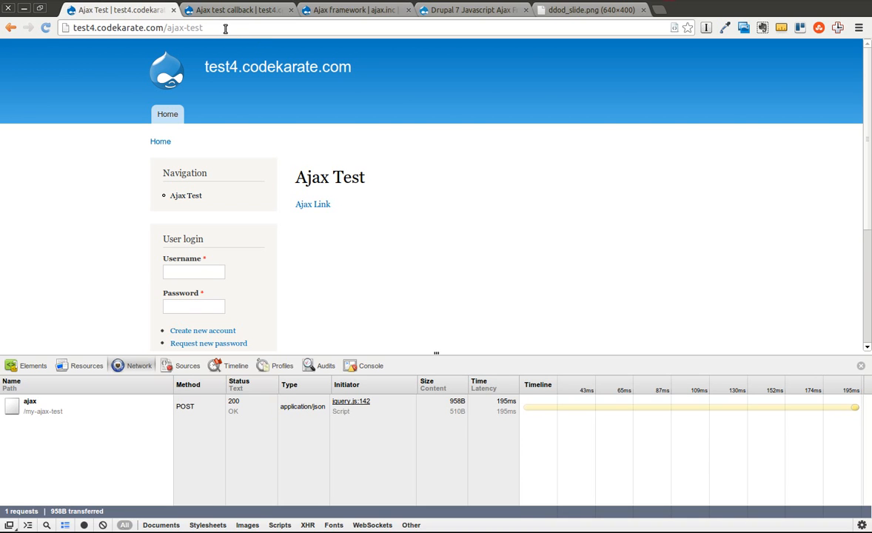
mouse_move(312, 204)
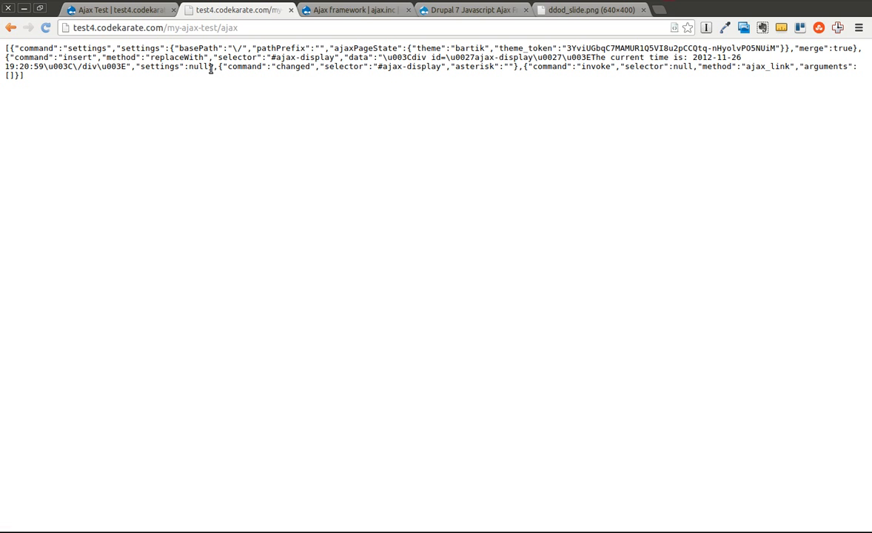
key(ctrl+a)
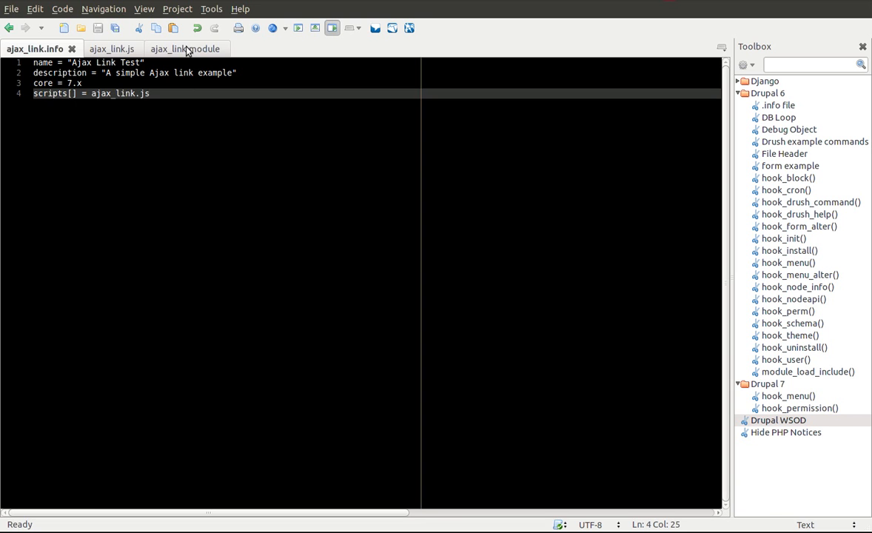
Walk through ajax_link.module's hook_menu routes and the ajax_link_page render array's link type
click(184, 47)
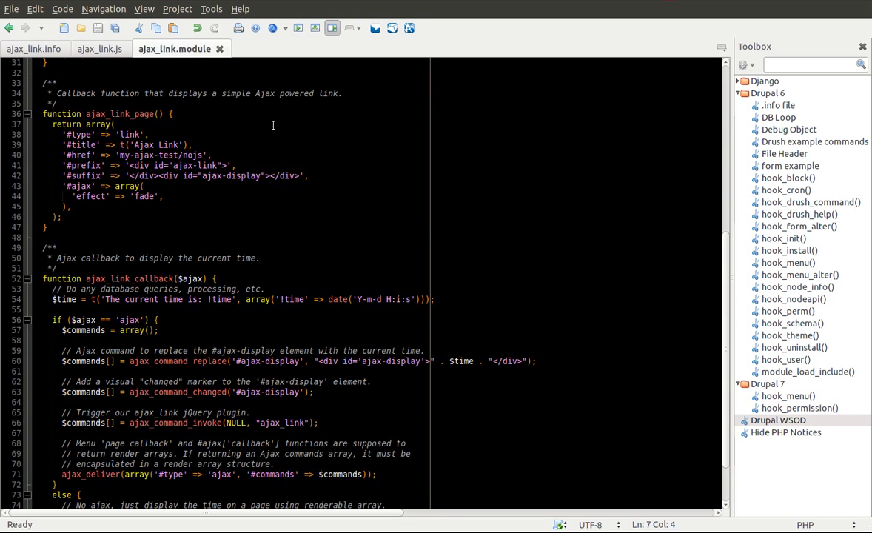
scroll(up, 3)
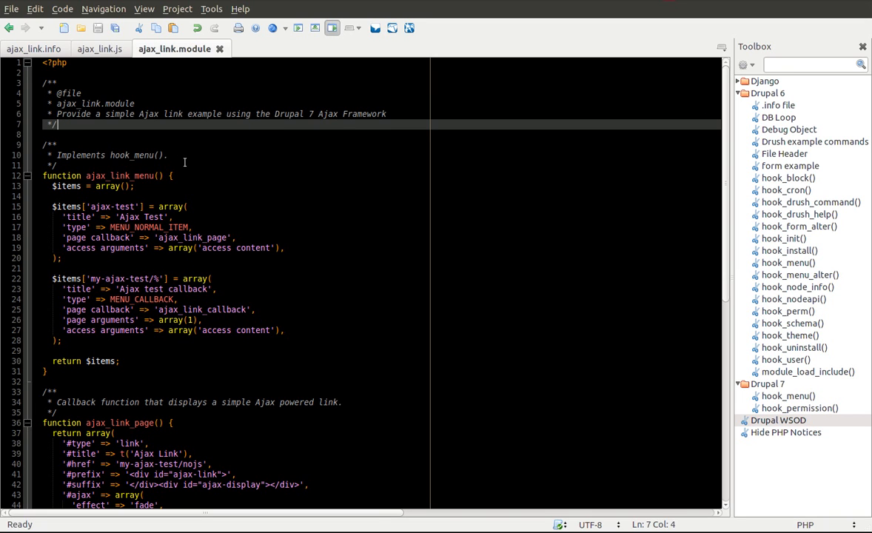
mouse_move(243, 209)
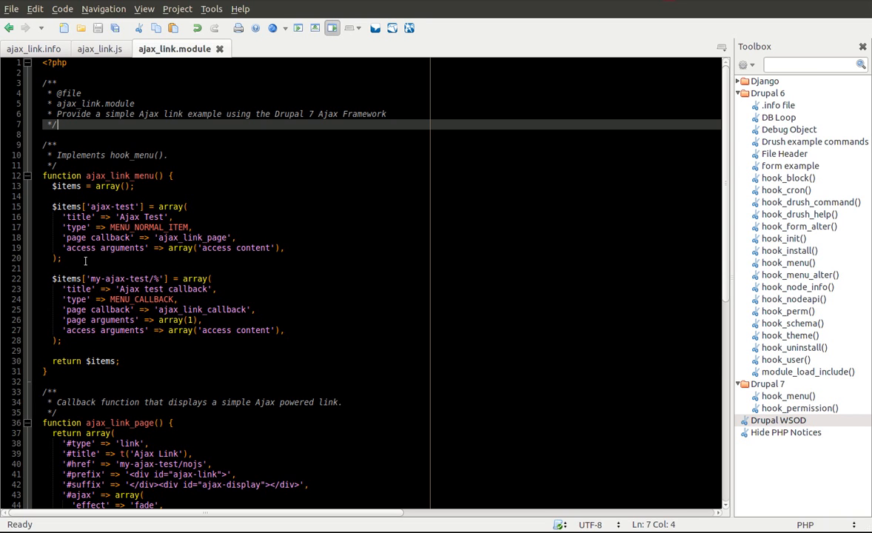
drag(48, 208, 62, 258)
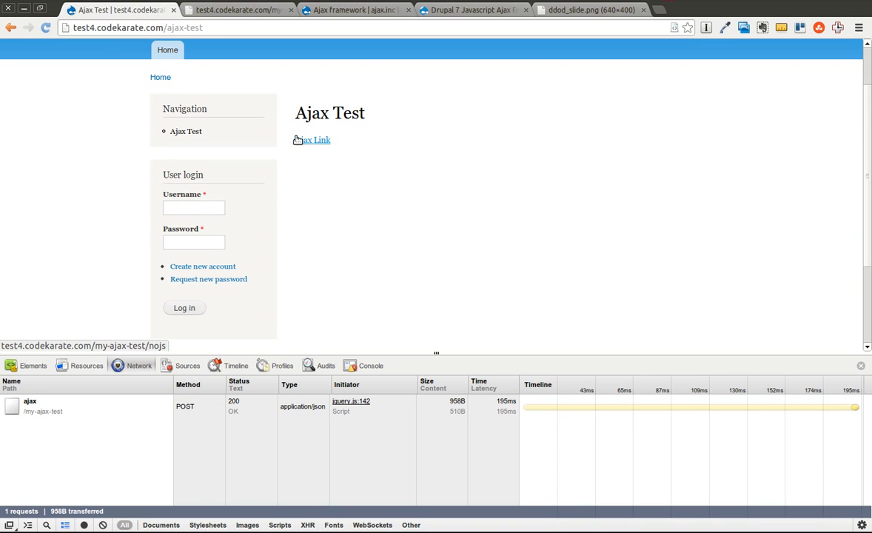
mouse_move(383, 272)
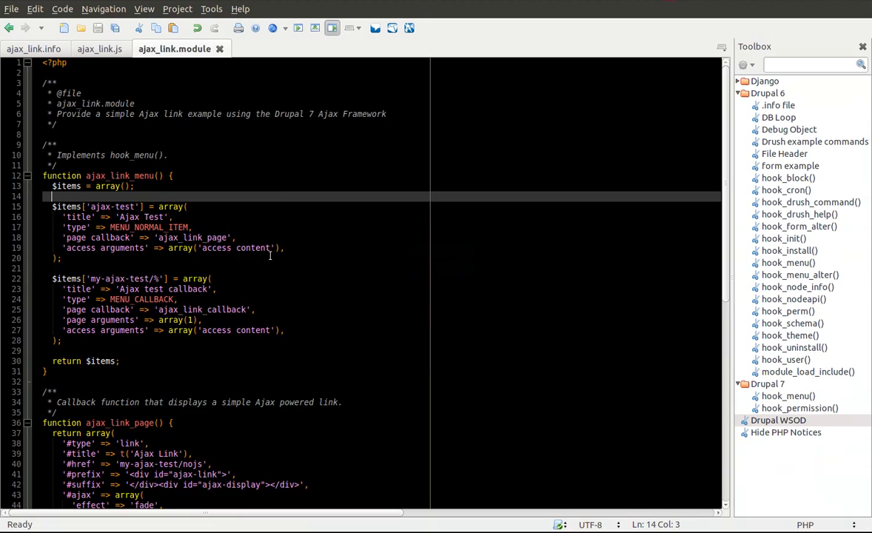
scroll(down, 3)
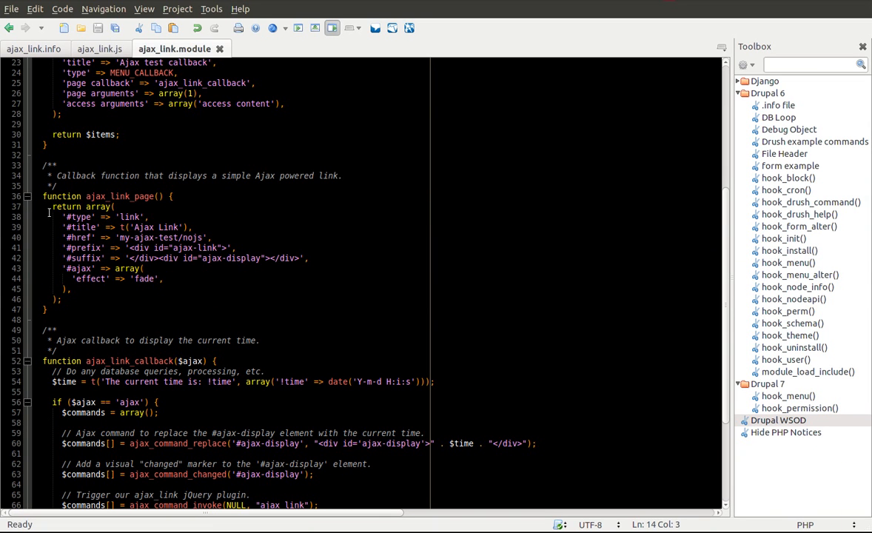
mouse_move(186, 282)
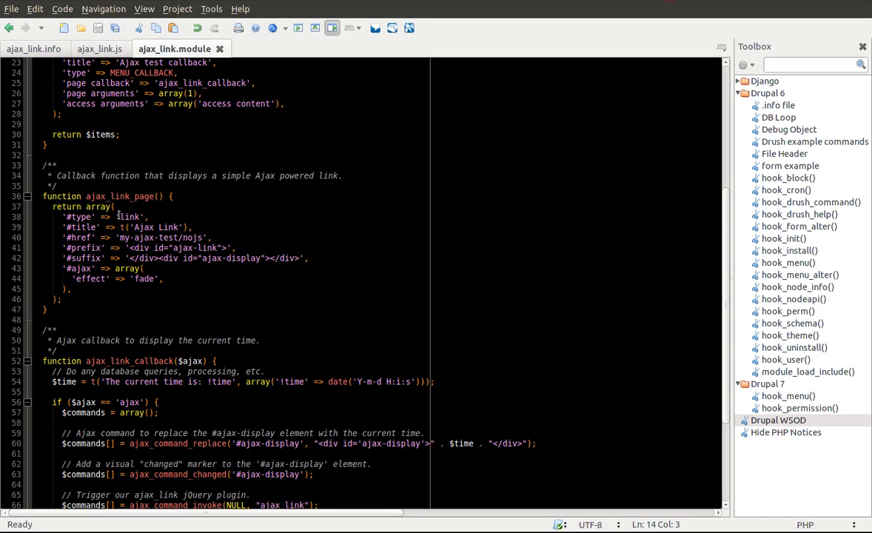
double_click(131, 216)
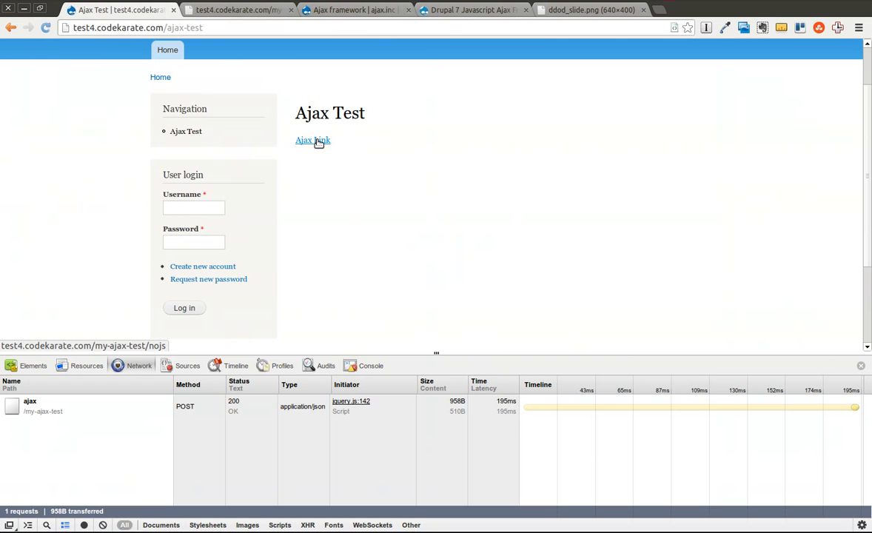
mouse_move(115, 348)
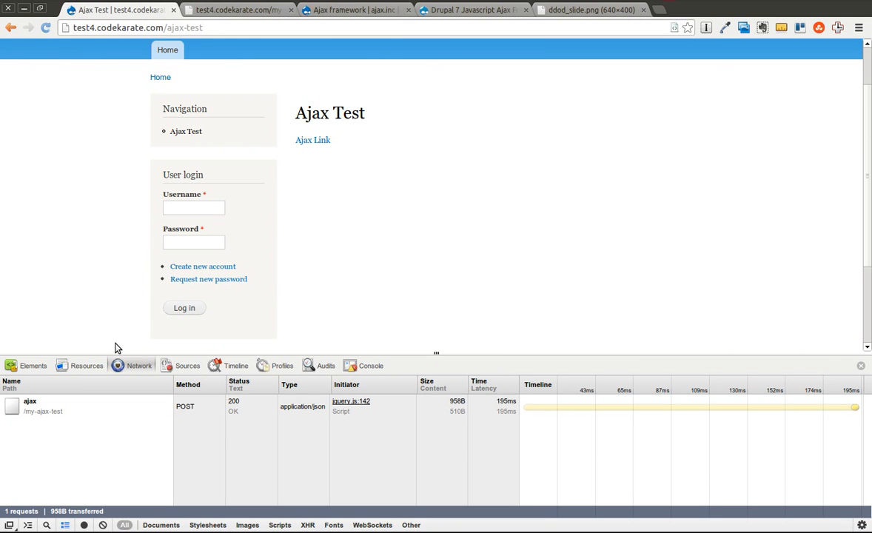
mouse_move(504, 166)
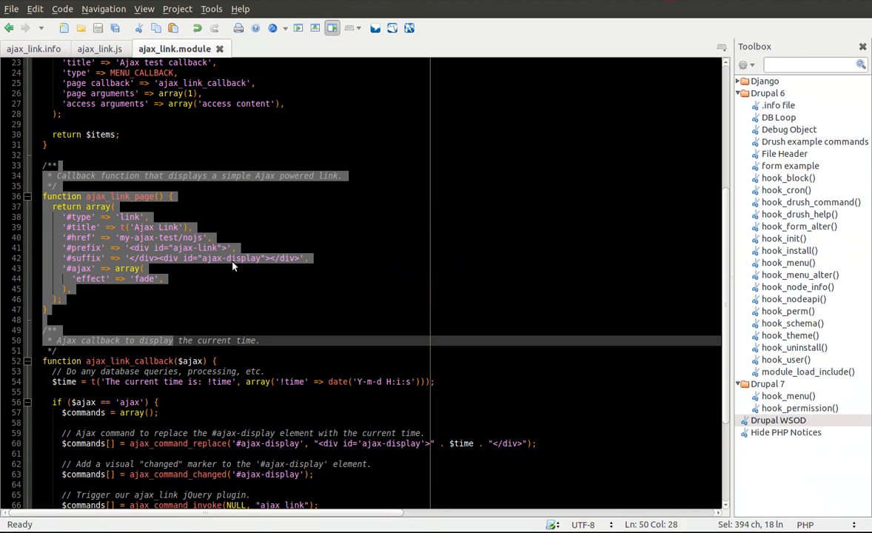
click(165, 278)
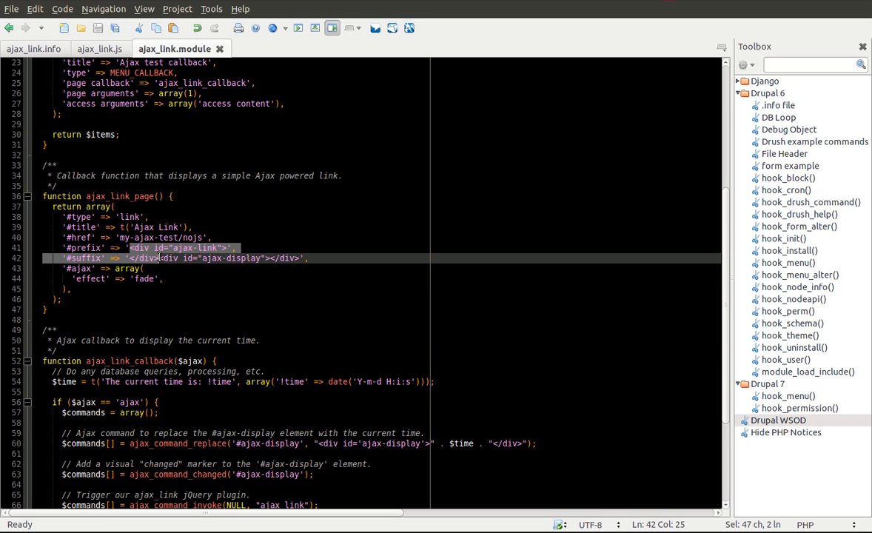
click(142, 268)
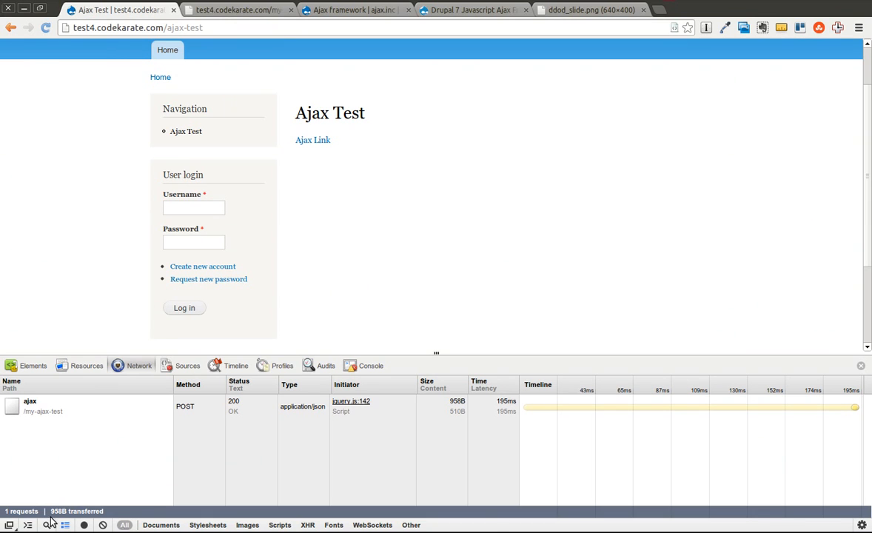
mouse_move(339, 137)
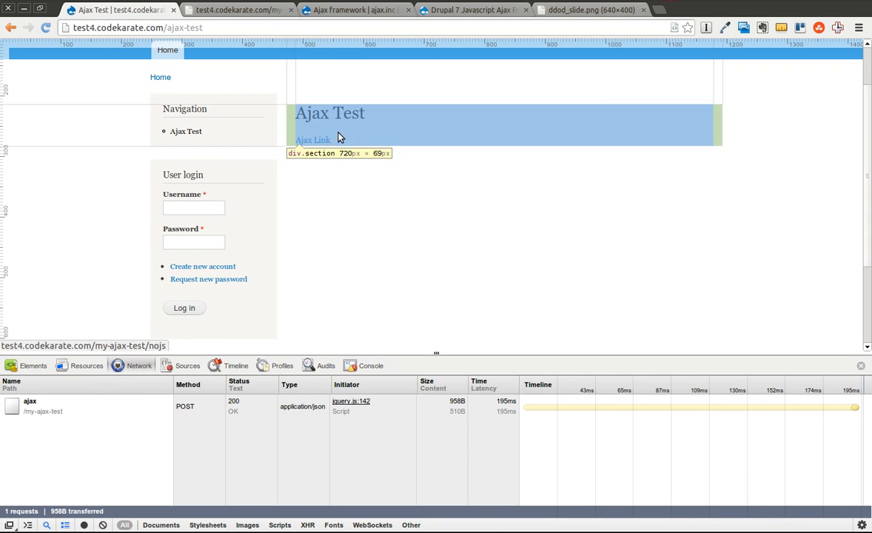
Inspect the ajax-link and ajax-display divs in Elements, then load the time via Ajax Link
click(33, 365)
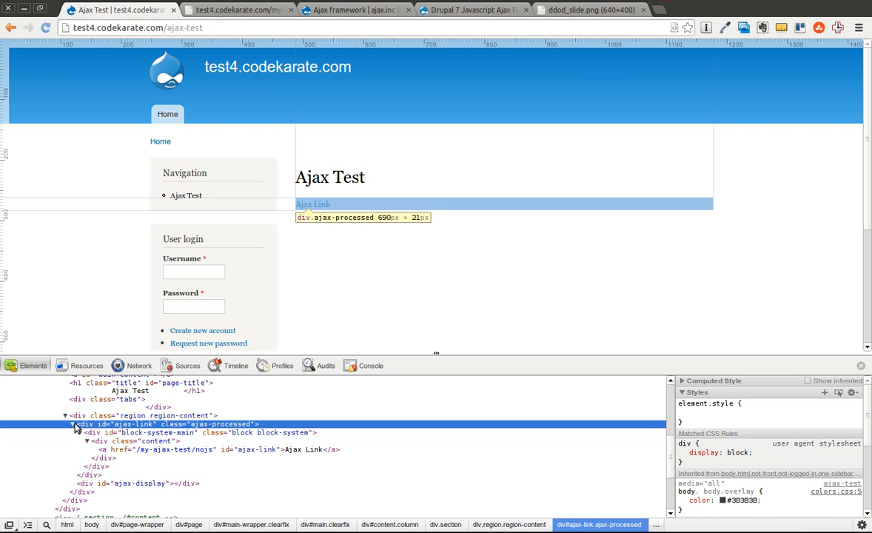
click(65, 423)
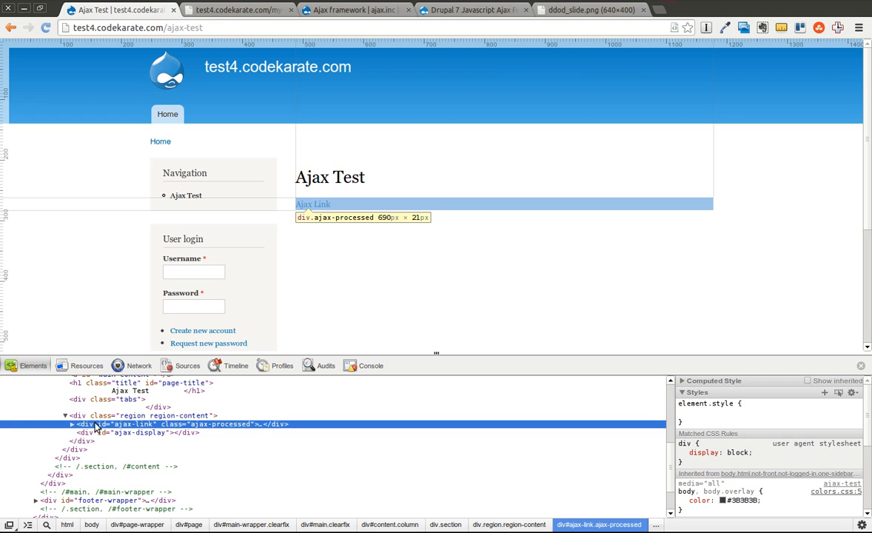
click(71, 424)
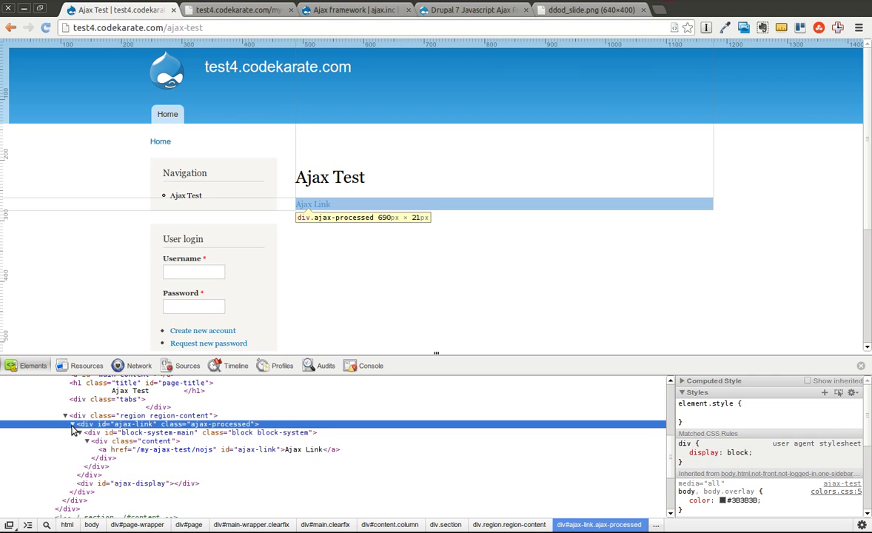
click(71, 424)
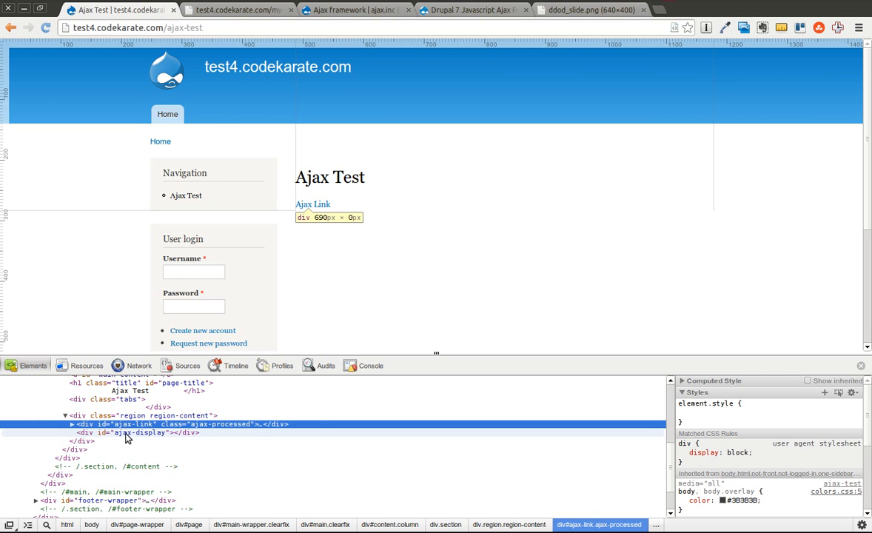
mouse_move(83, 436)
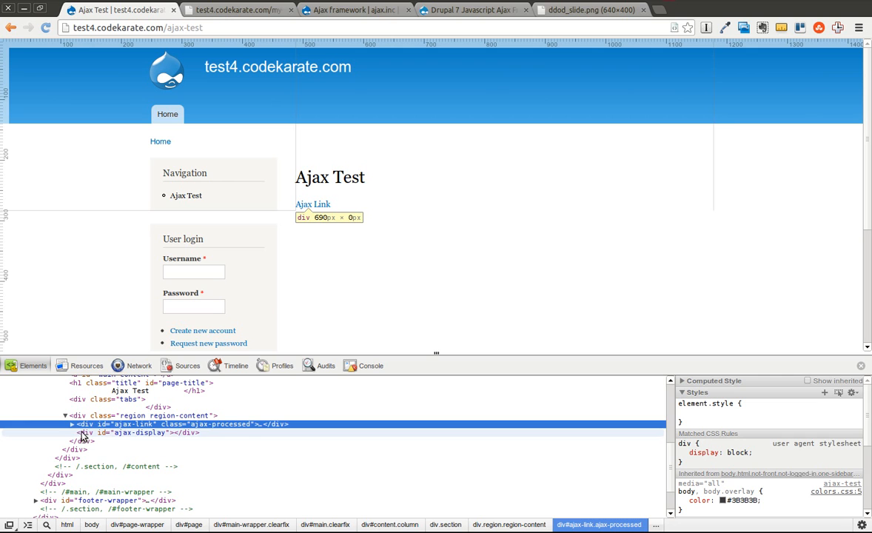
click(139, 433)
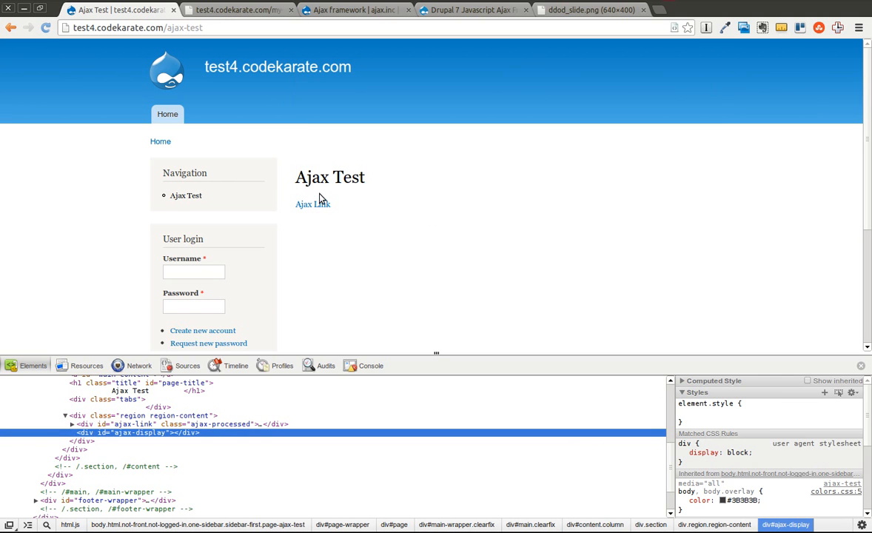
click(313, 205)
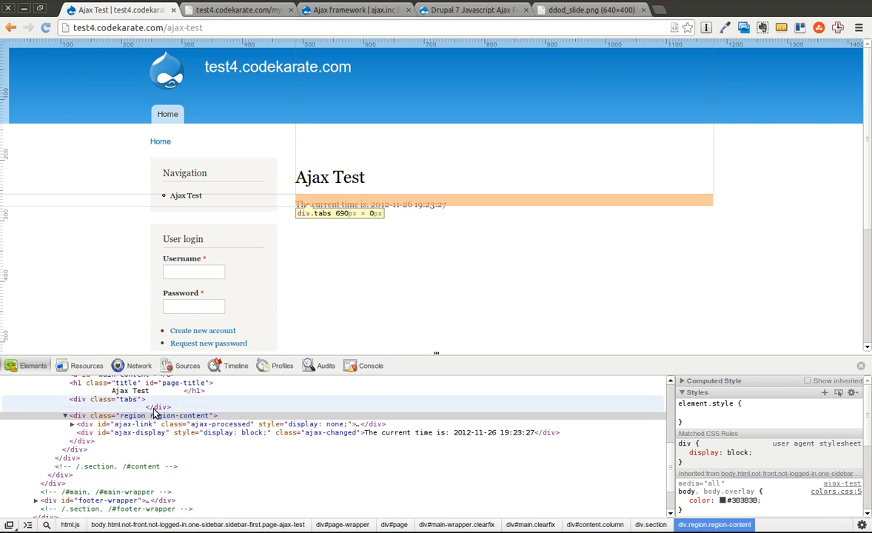
mouse_move(359, 433)
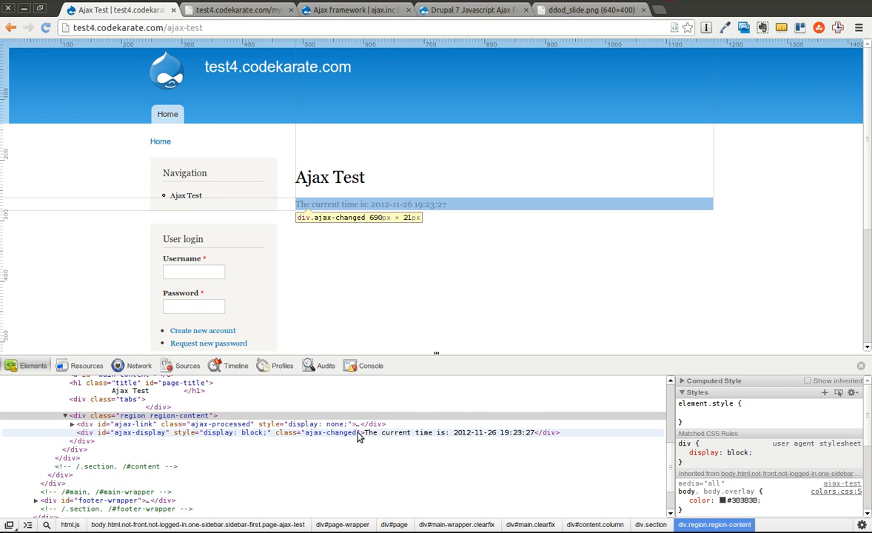
mouse_move(536, 437)
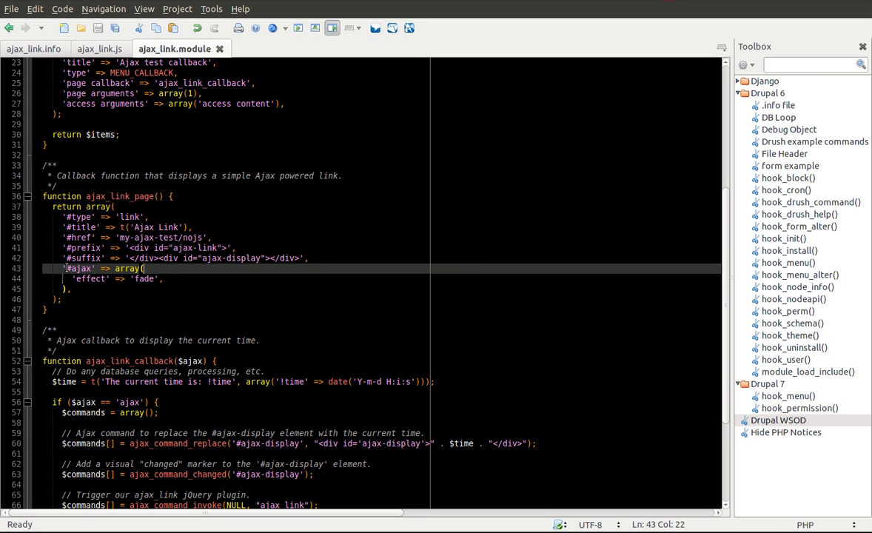
Highlight the #ajax effect setting in ajax_link_page and return to the api.drupal.org documentation
double_click(79, 268)
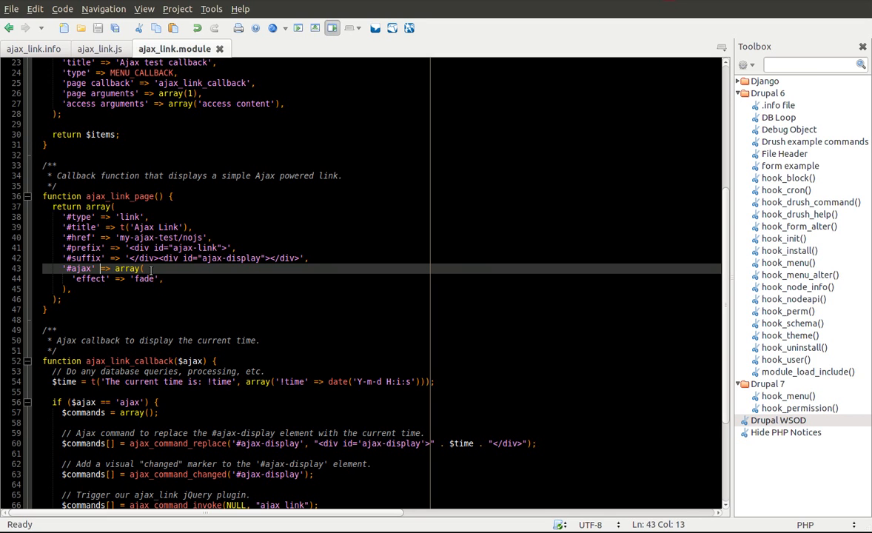
mouse_move(95, 311)
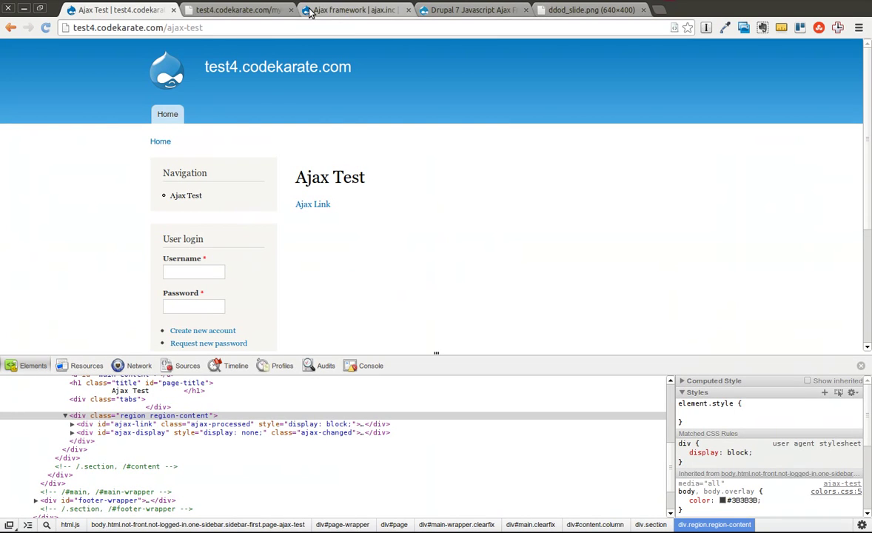
click(351, 9)
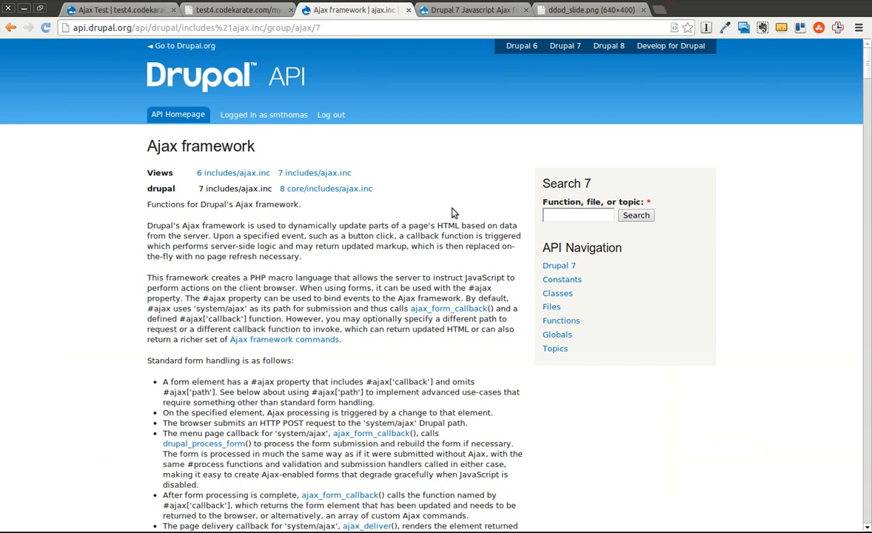
Scroll down to the #ajax properties list covering callback, path, wrapper and effect
scroll(down, 3)
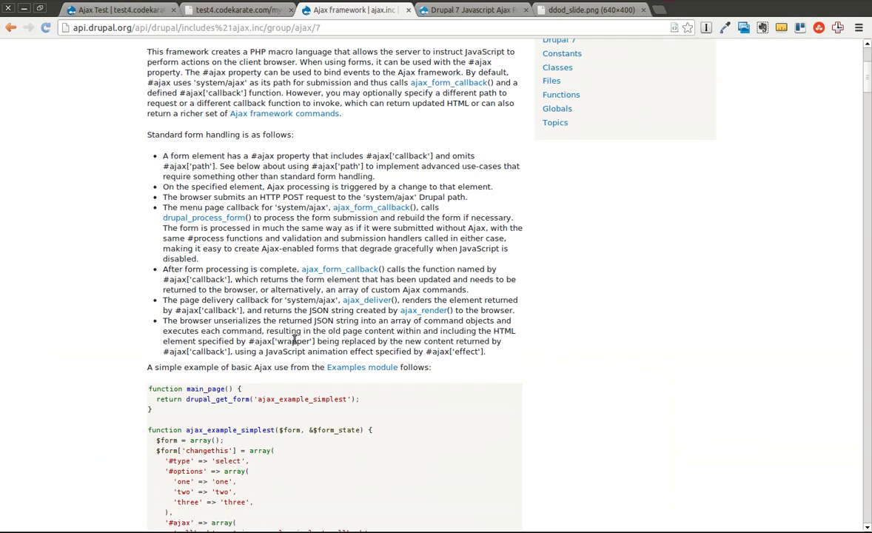
scroll(down, 3)
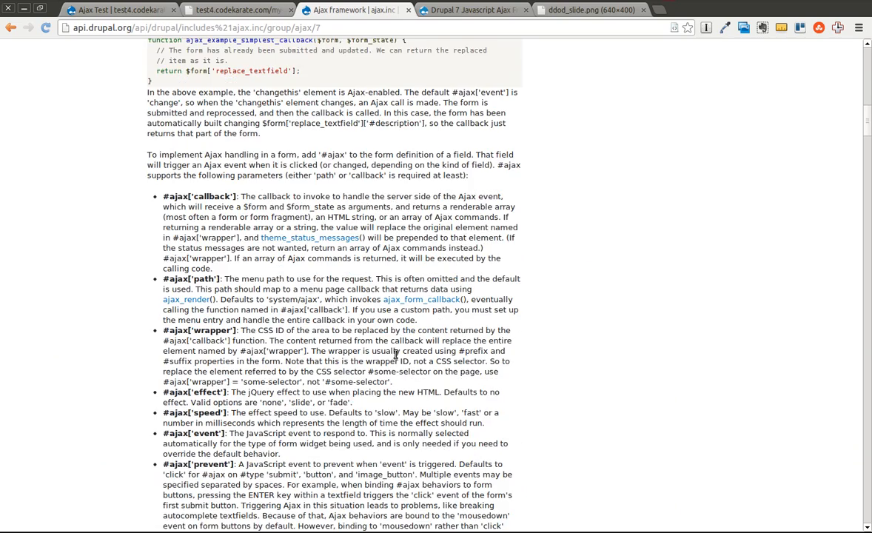
mouse_move(159, 201)
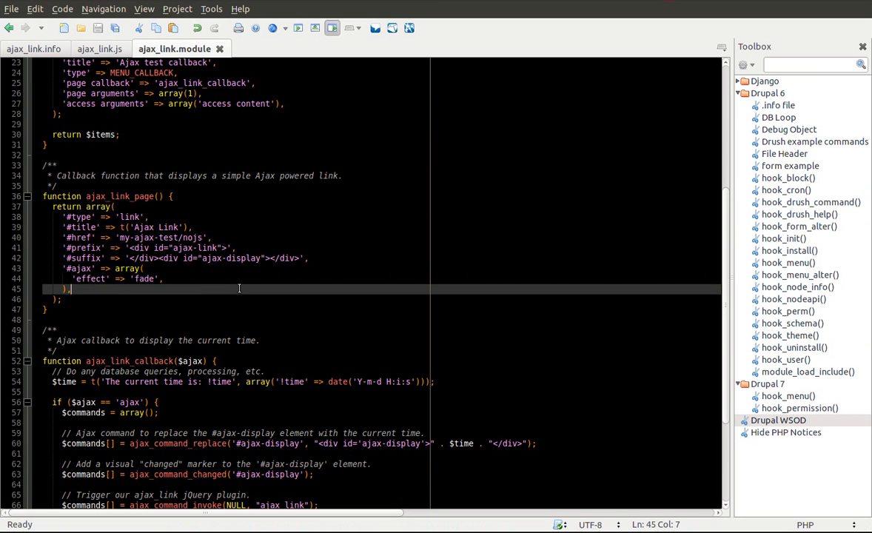
scroll(up, 3)
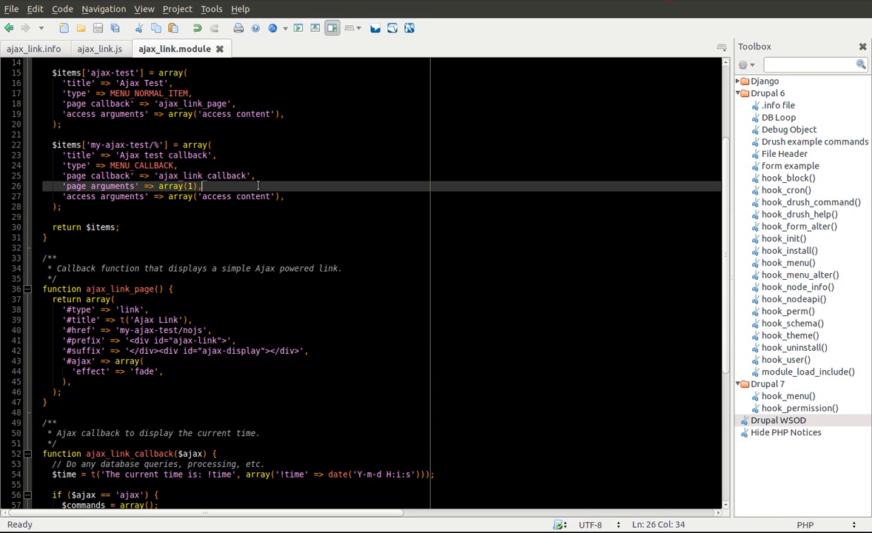
scroll(down, 3)
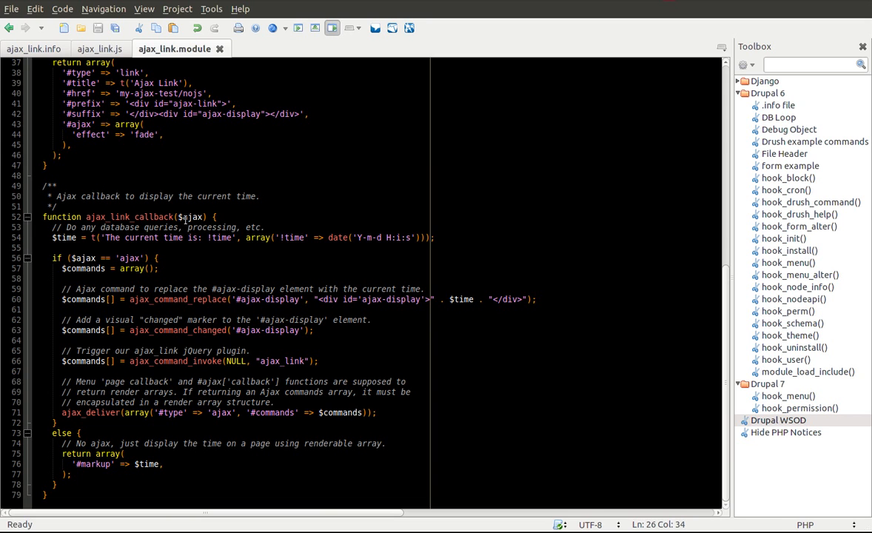
click(216, 217)
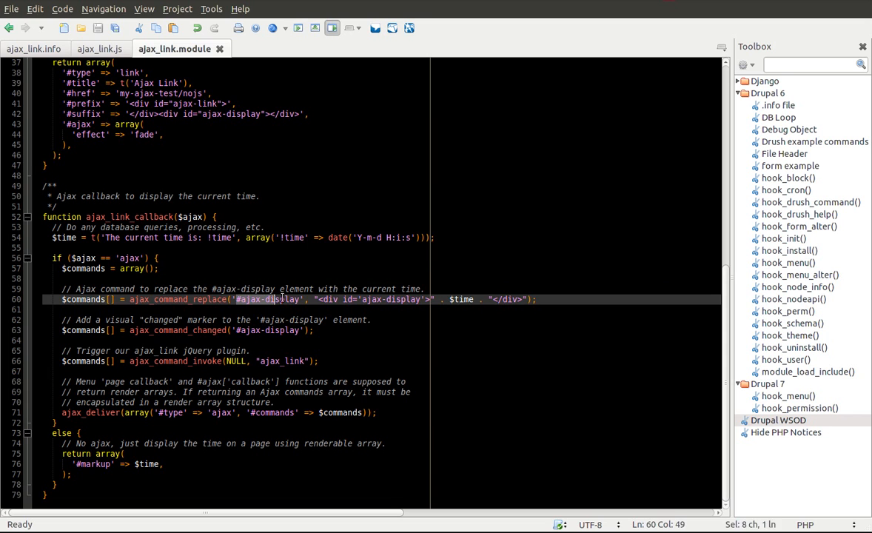
Walk through the ajax_command_replace div markup wrapping $time in ajax_link_callback
click(308, 299)
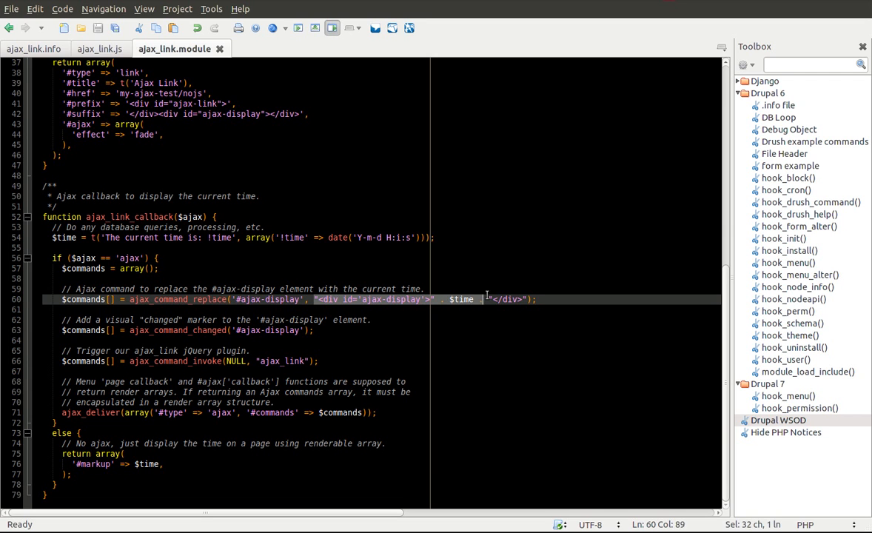
click(425, 289)
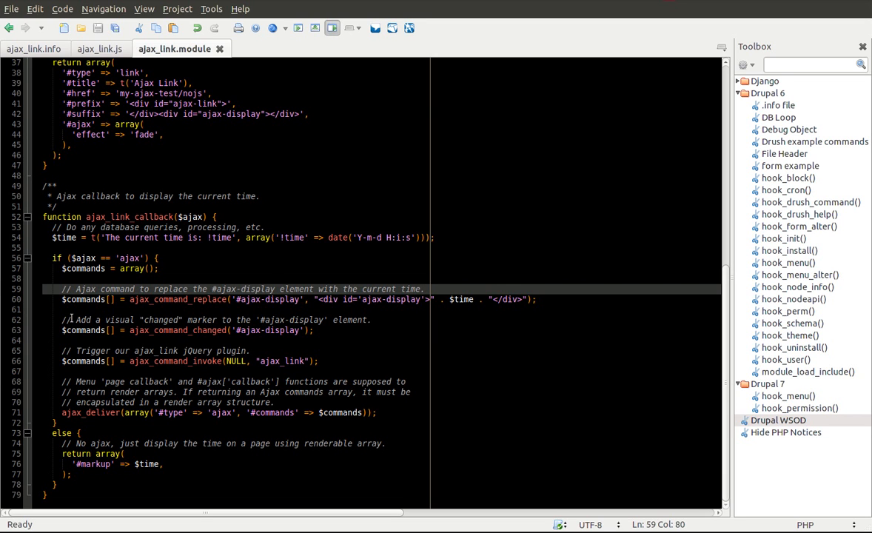
click(427, 289)
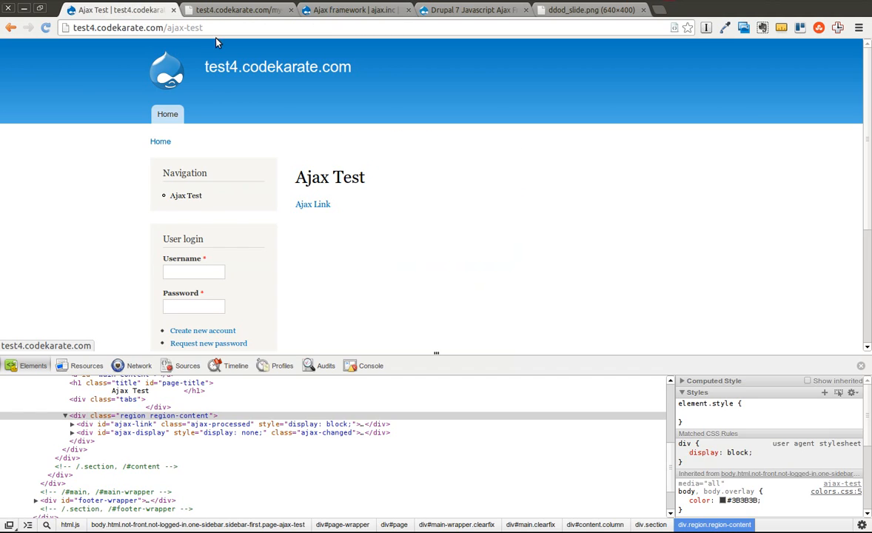
click(313, 204)
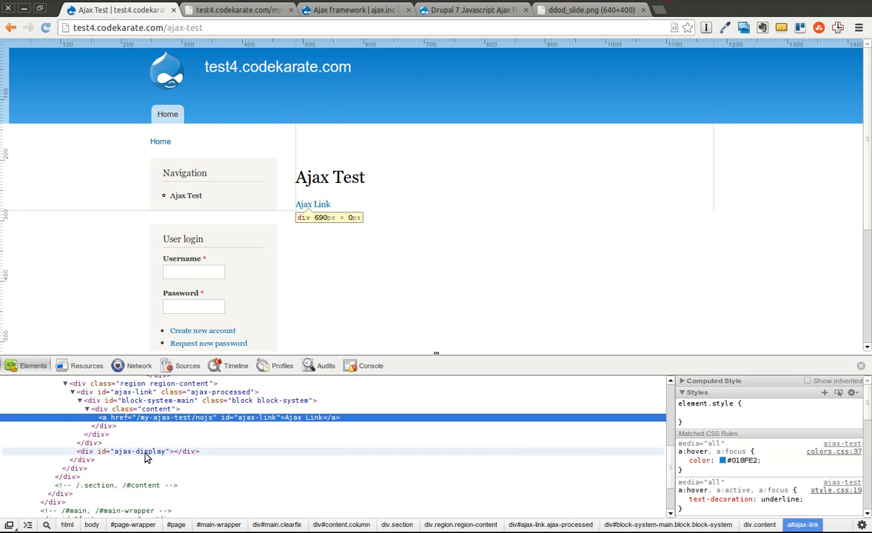
mouse_move(312, 205)
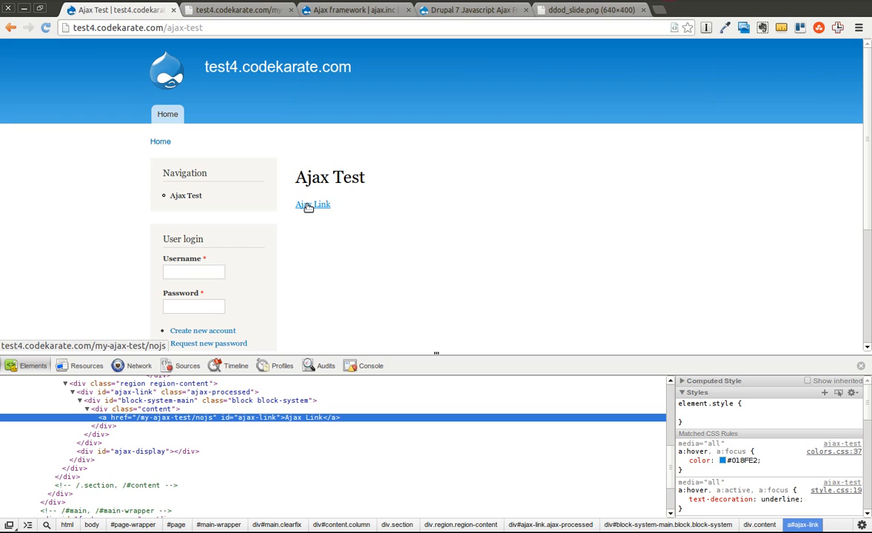
click(312, 205)
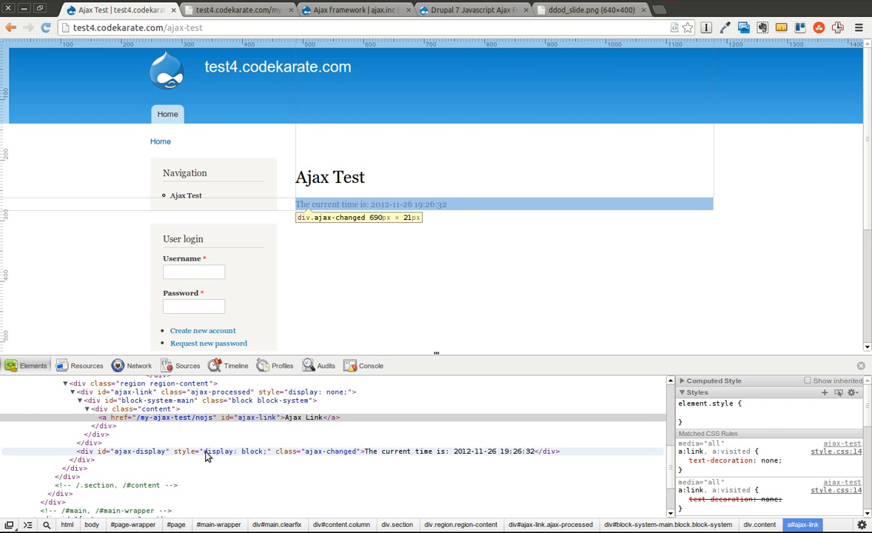
mouse_move(308, 456)
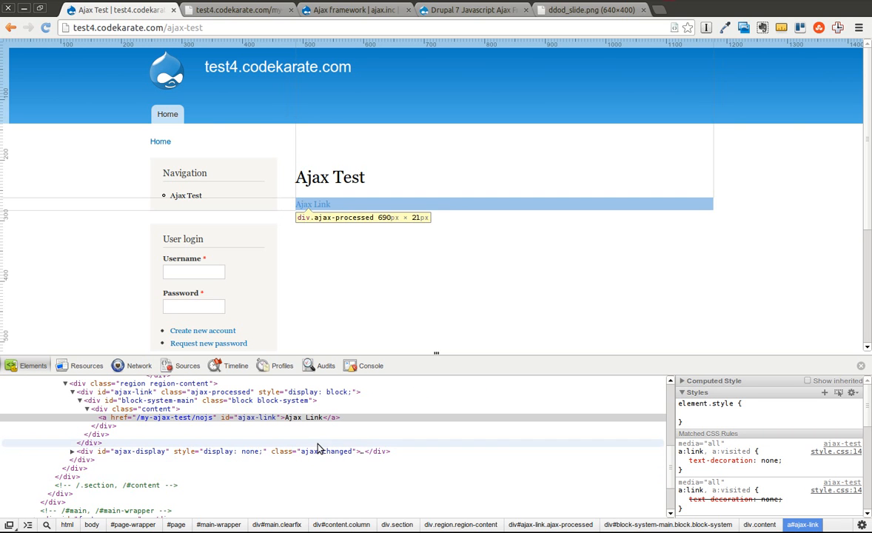
mouse_move(412, 365)
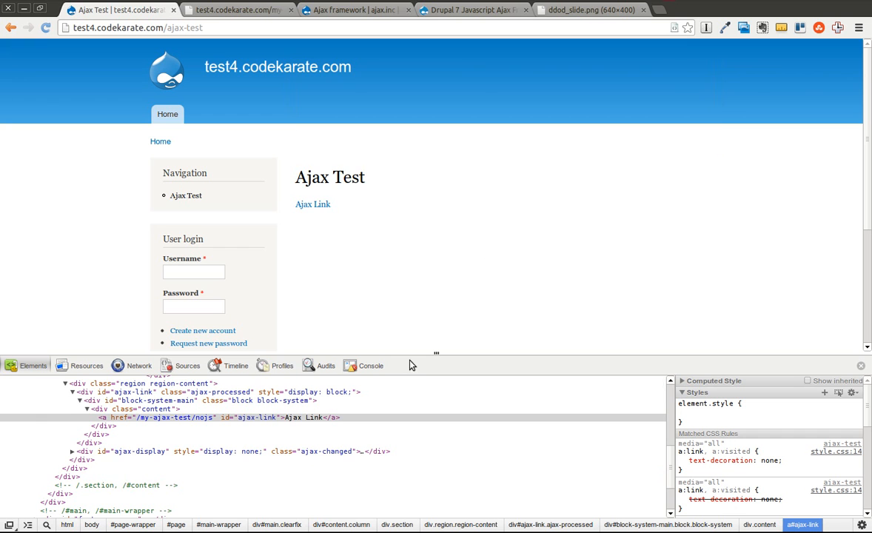
mouse_move(438, 288)
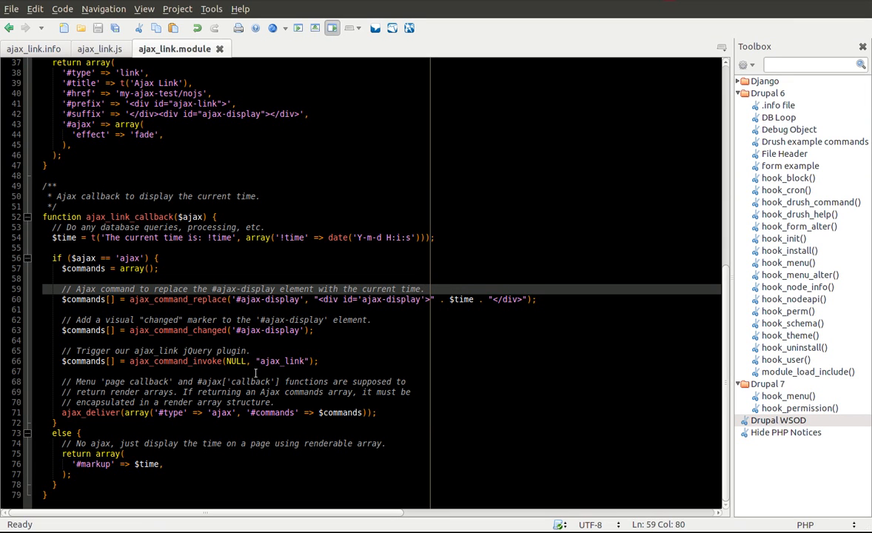
click(424, 289)
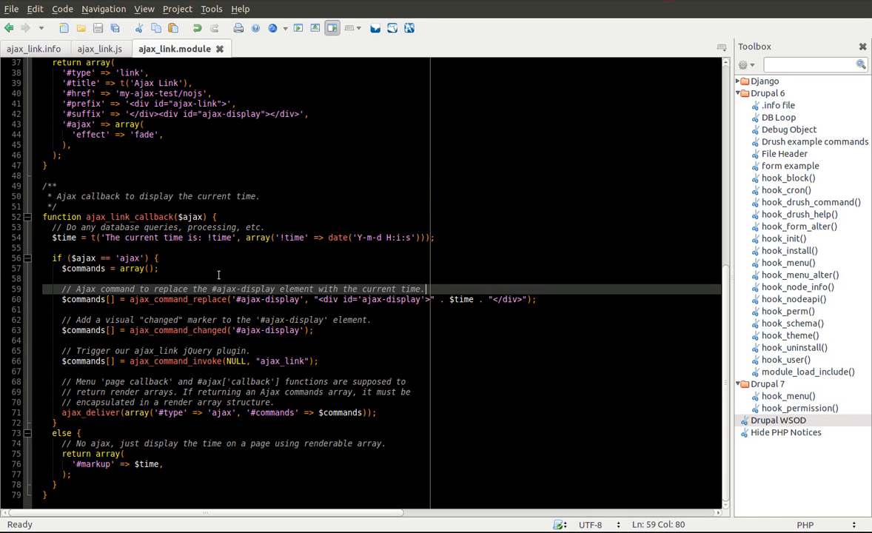
mouse_move(129, 362)
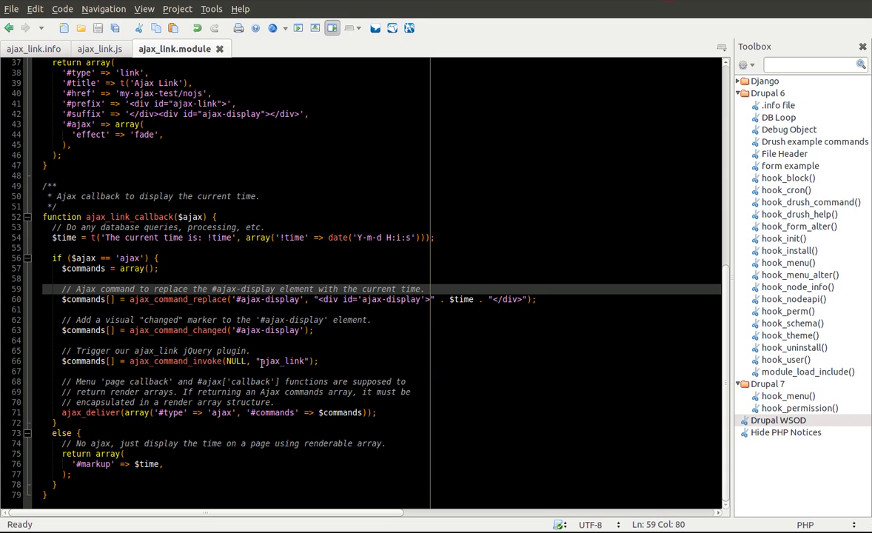
double_click(266, 361)
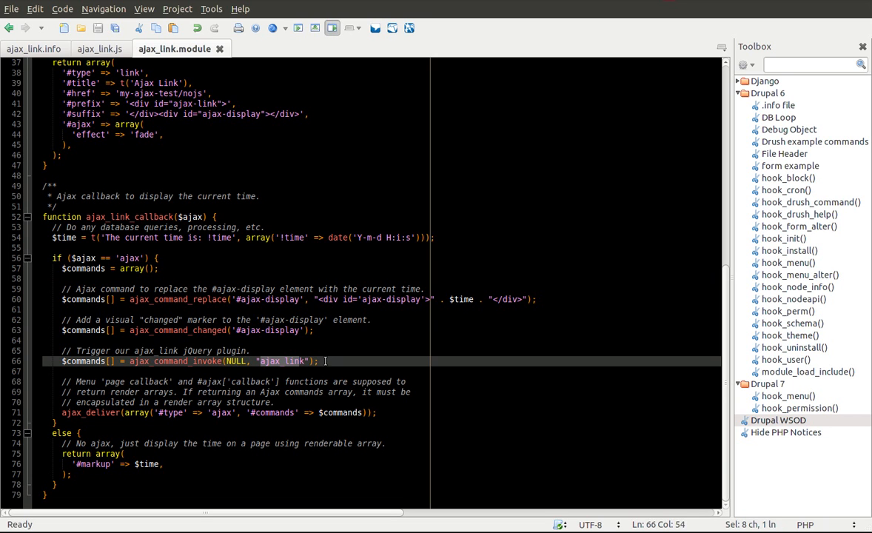
click(320, 361)
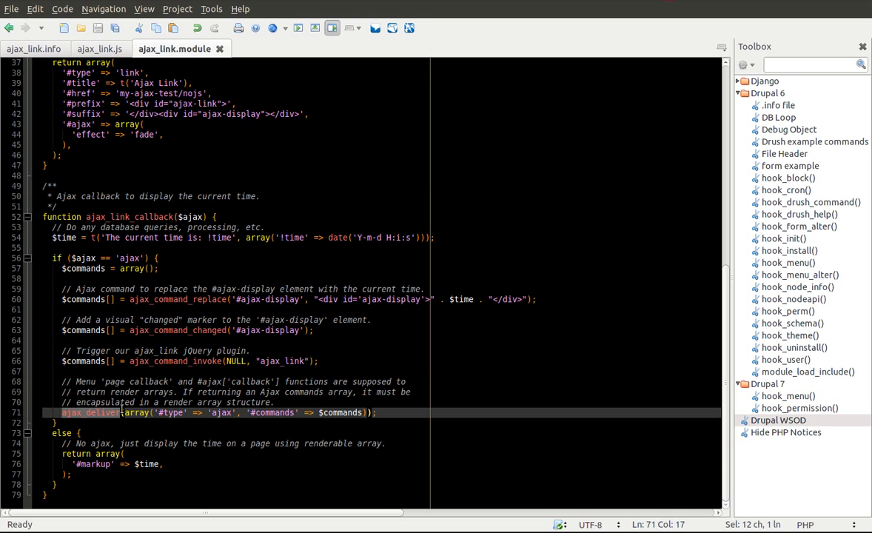
click(170, 403)
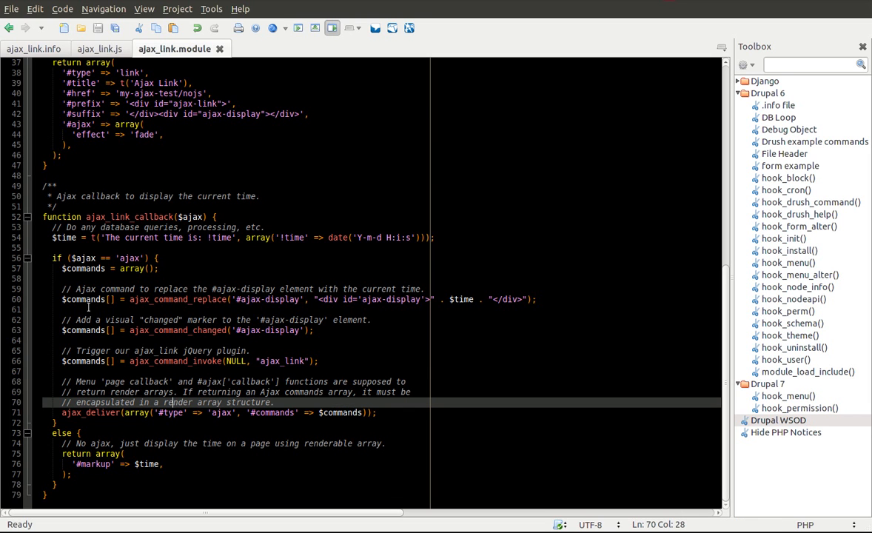
mouse_move(97, 48)
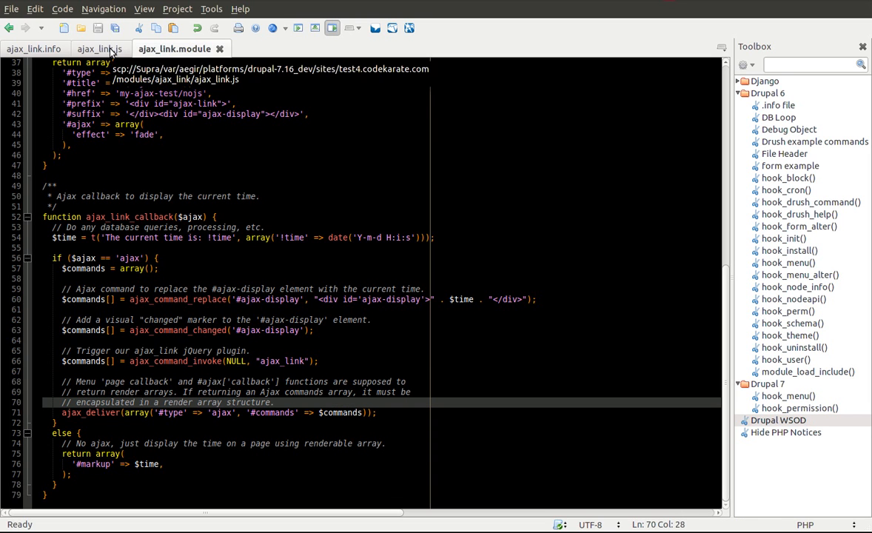
Show the ajax_link plugin in ajax_link.js and the #ajax-link element it hides
click(100, 48)
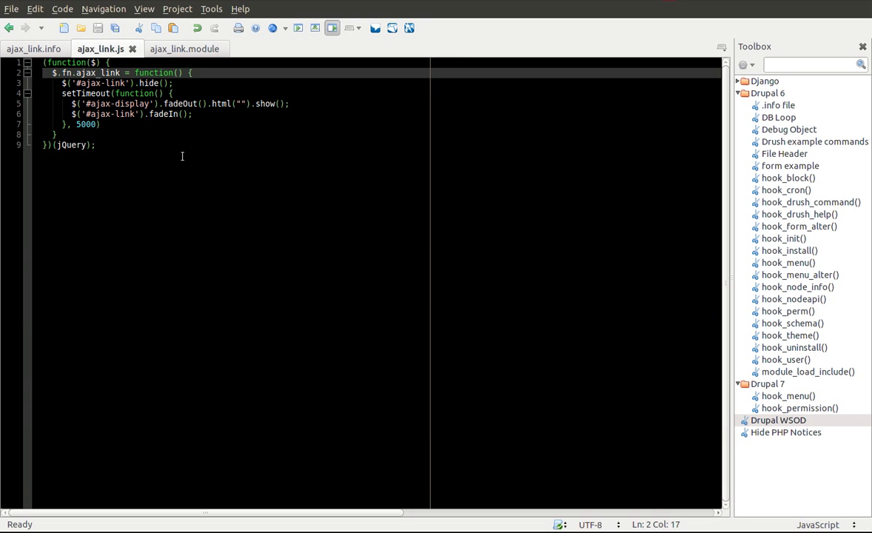
click(80, 72)
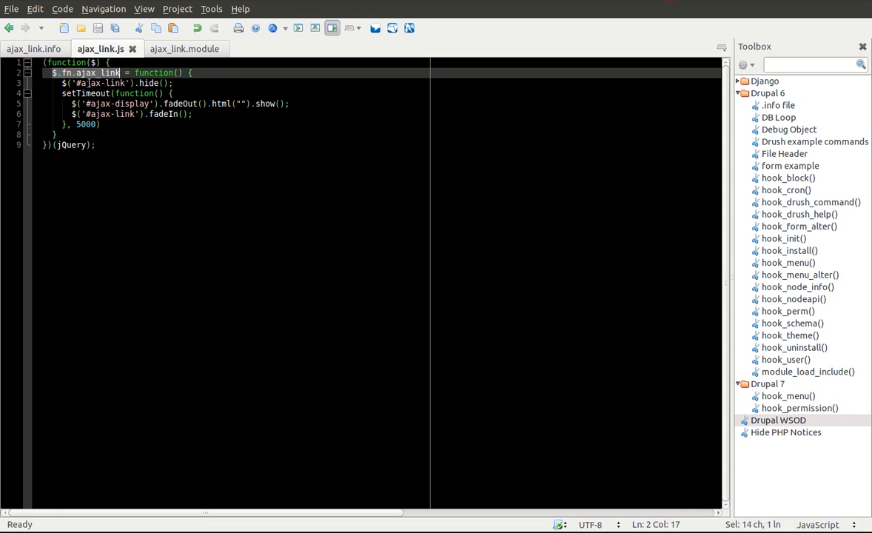
click(122, 83)
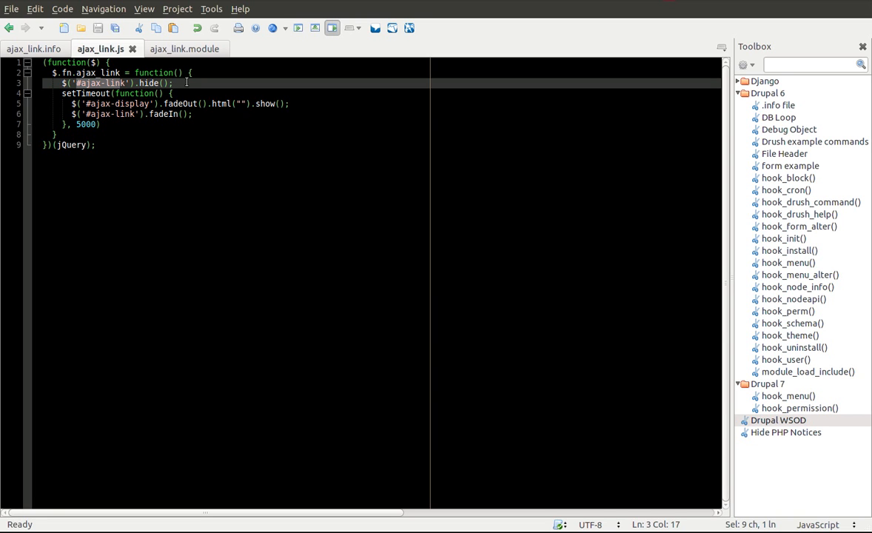
click(172, 83)
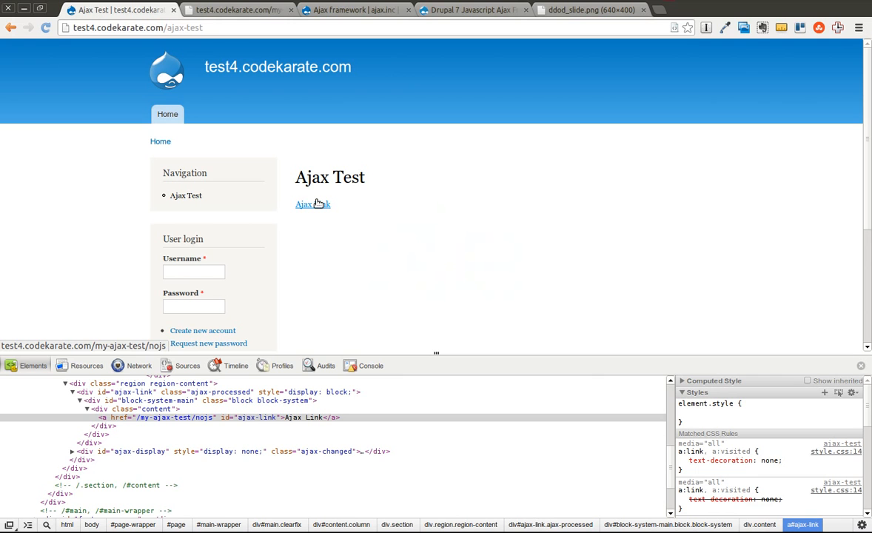
Compare the plugin's 5000 ms fade-out/fade-in code with the link on the Ajax Test page
click(312, 204)
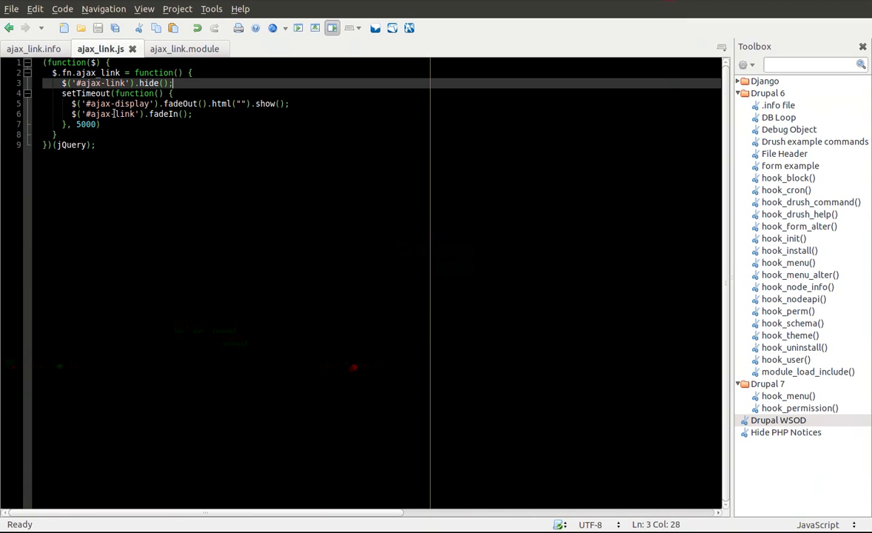
click(175, 49)
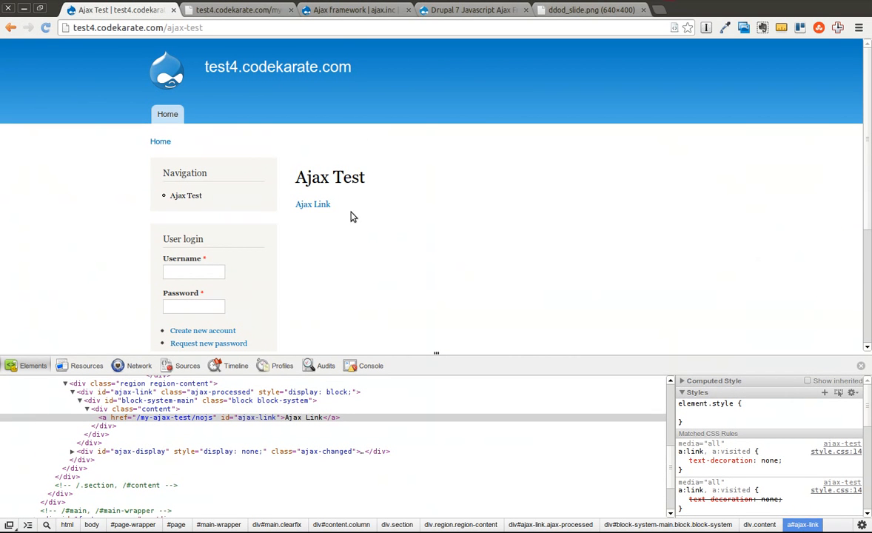
click(312, 204)
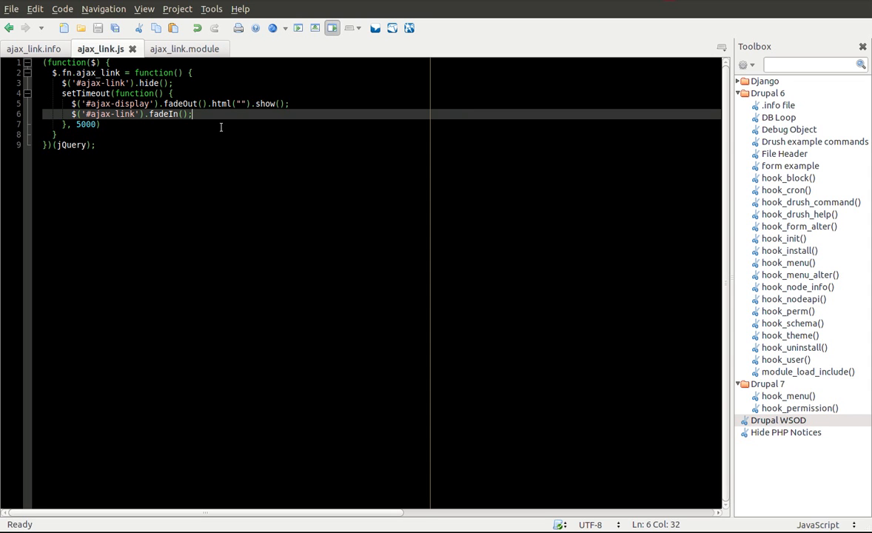
click(67, 133)
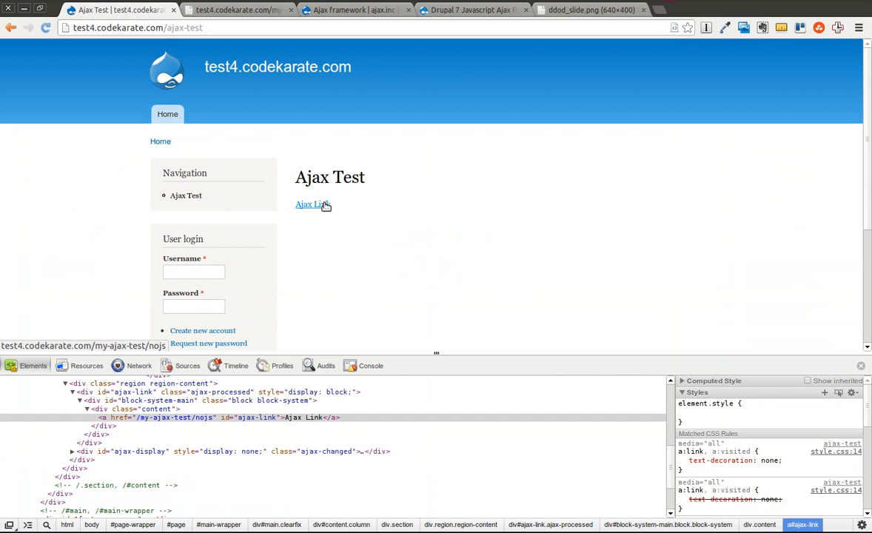
click(310, 204)
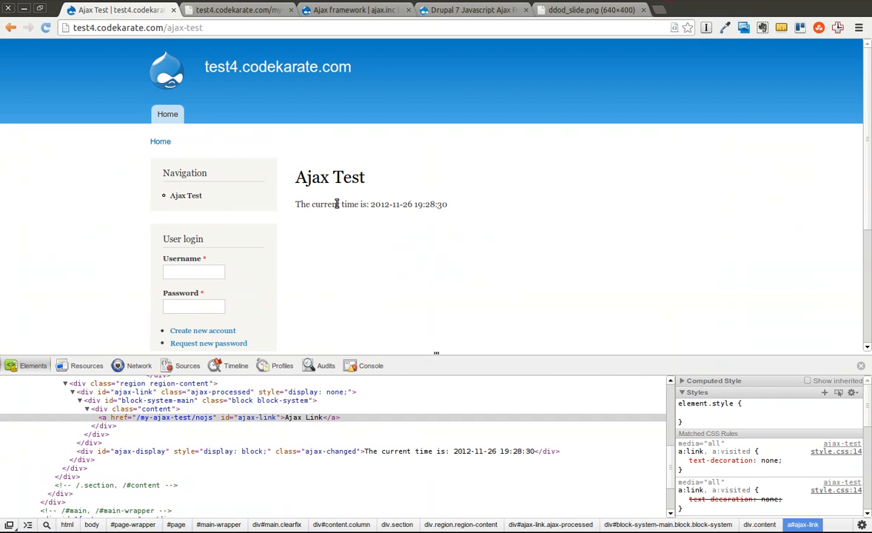
mouse_move(427, 204)
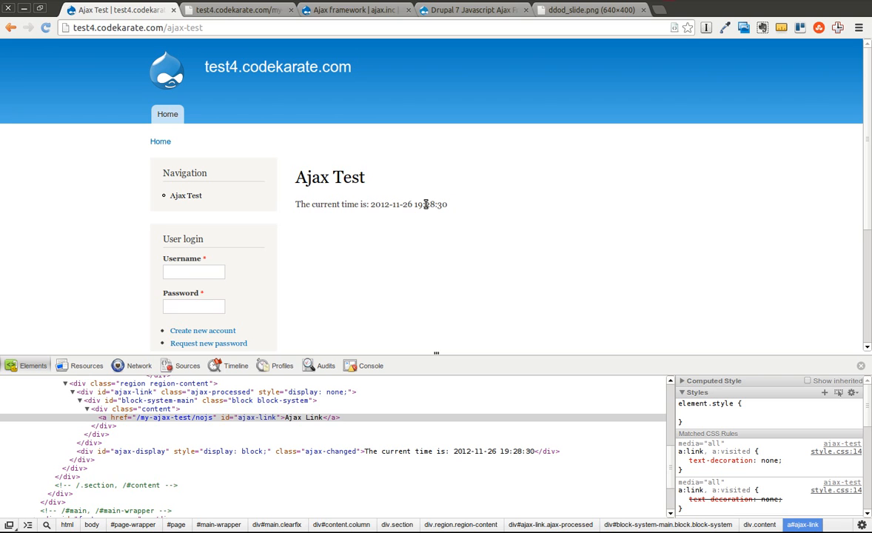
click(314, 204)
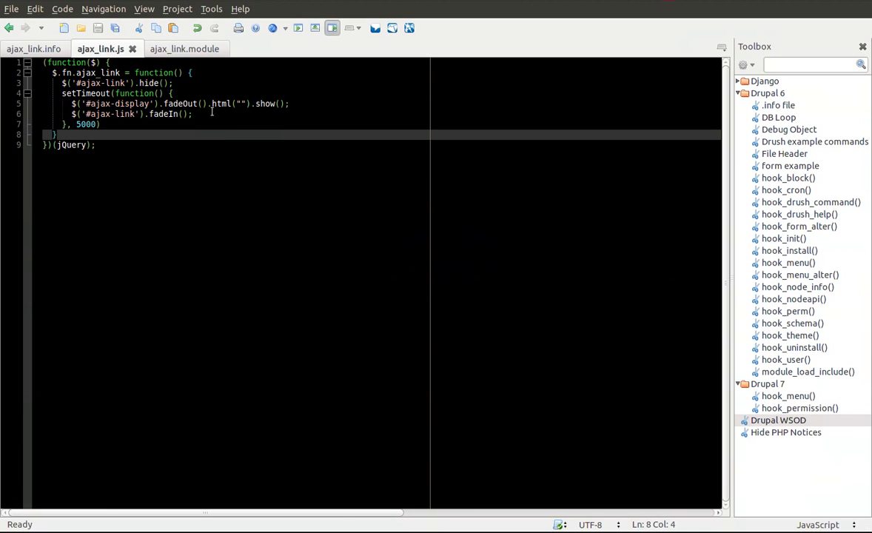
click(175, 47)
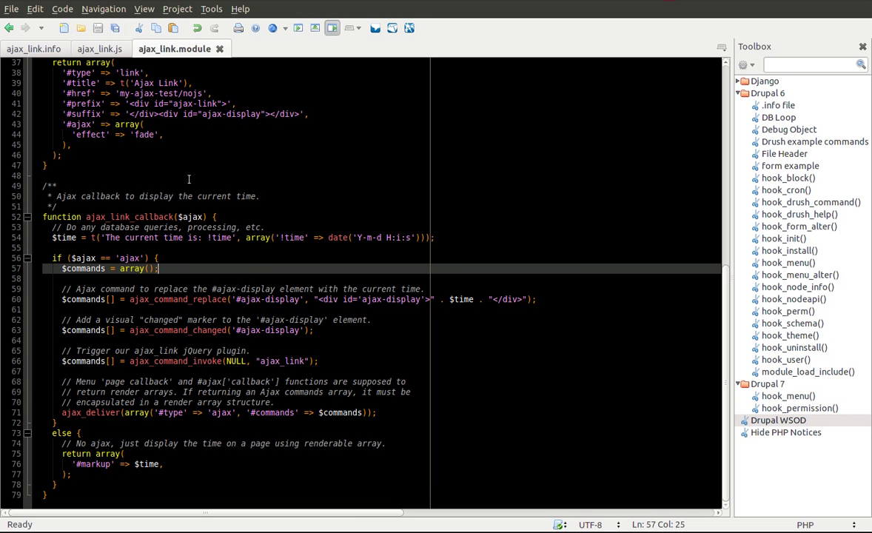
mouse_move(225, 211)
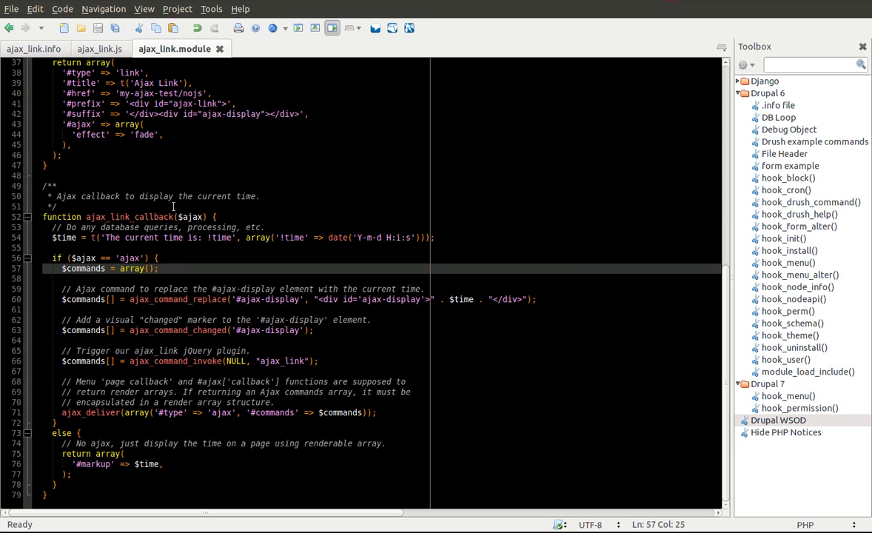
scroll(up, 3)
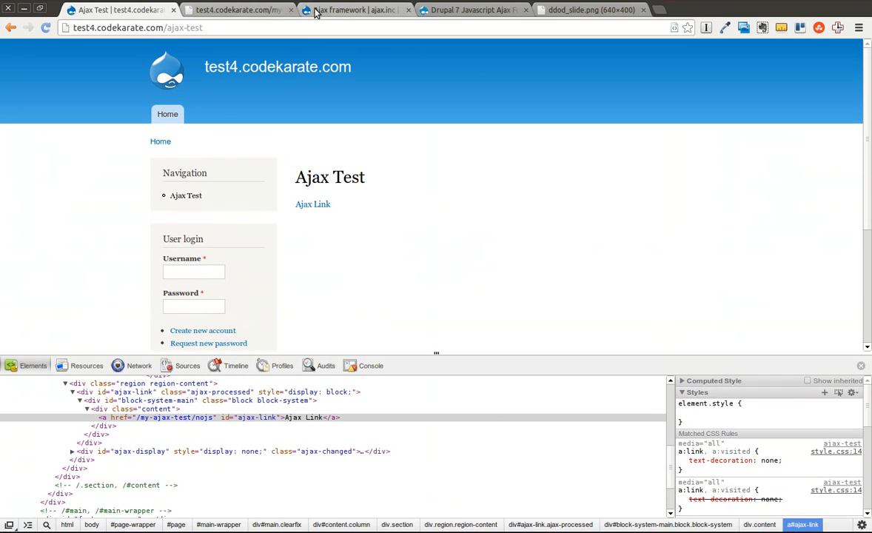
click(356, 9)
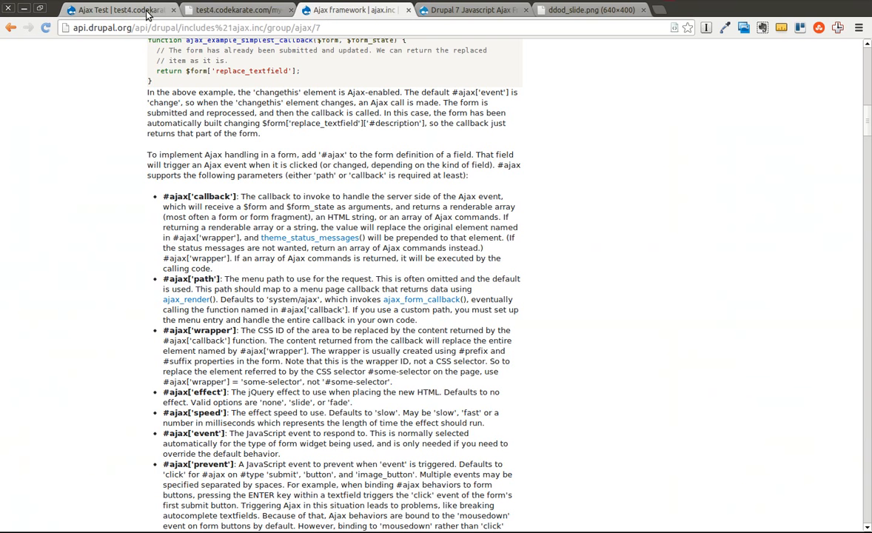
click(116, 8)
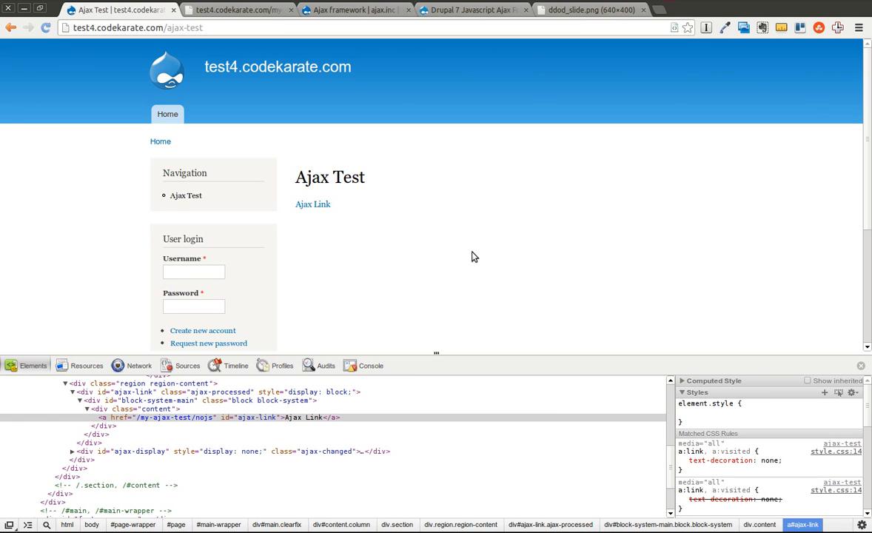
mouse_move(426, 104)
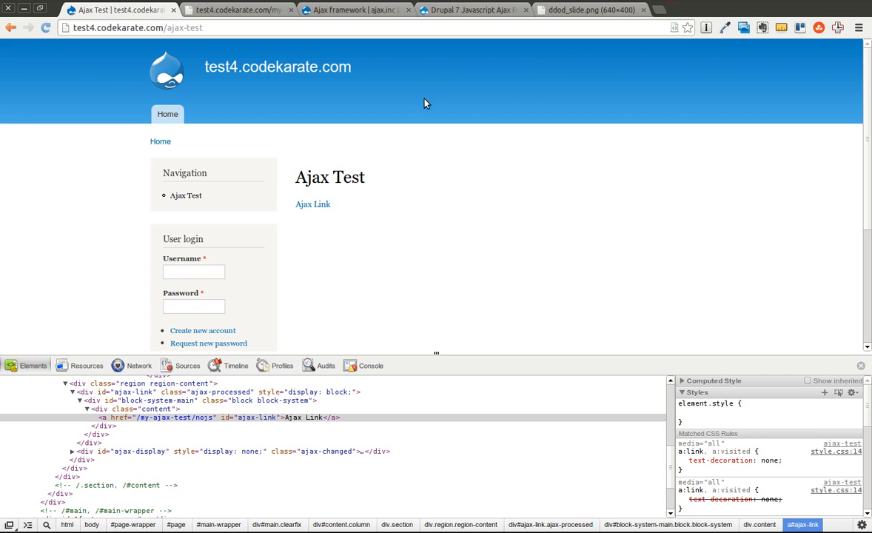